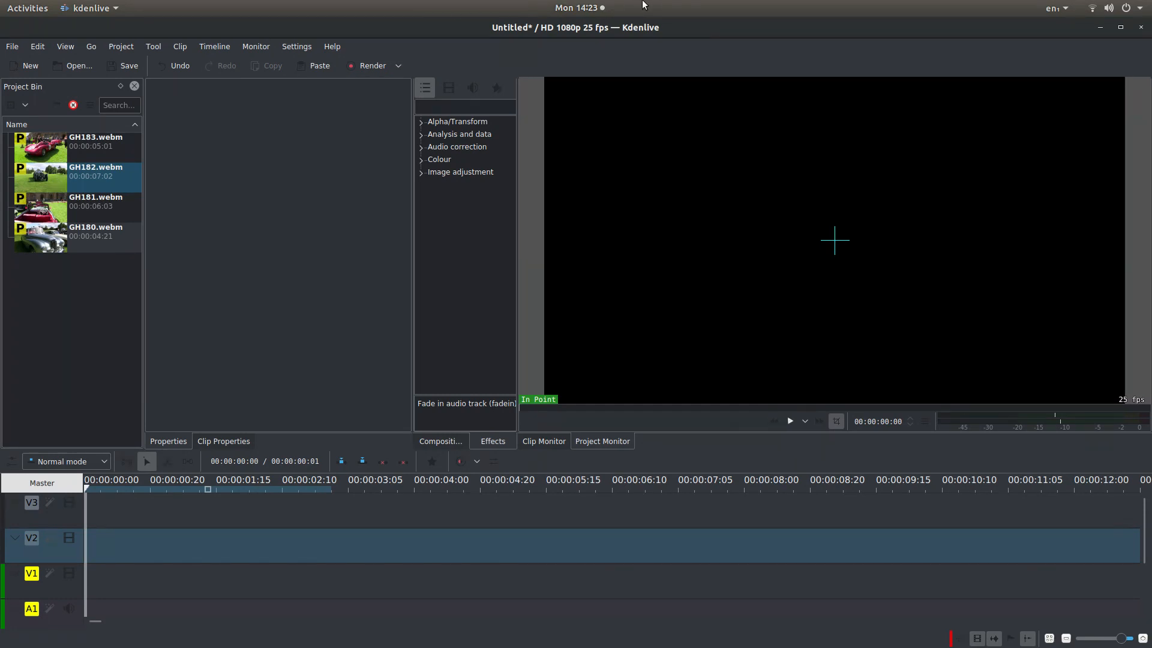
pyautogui.moveTo(654, 39)
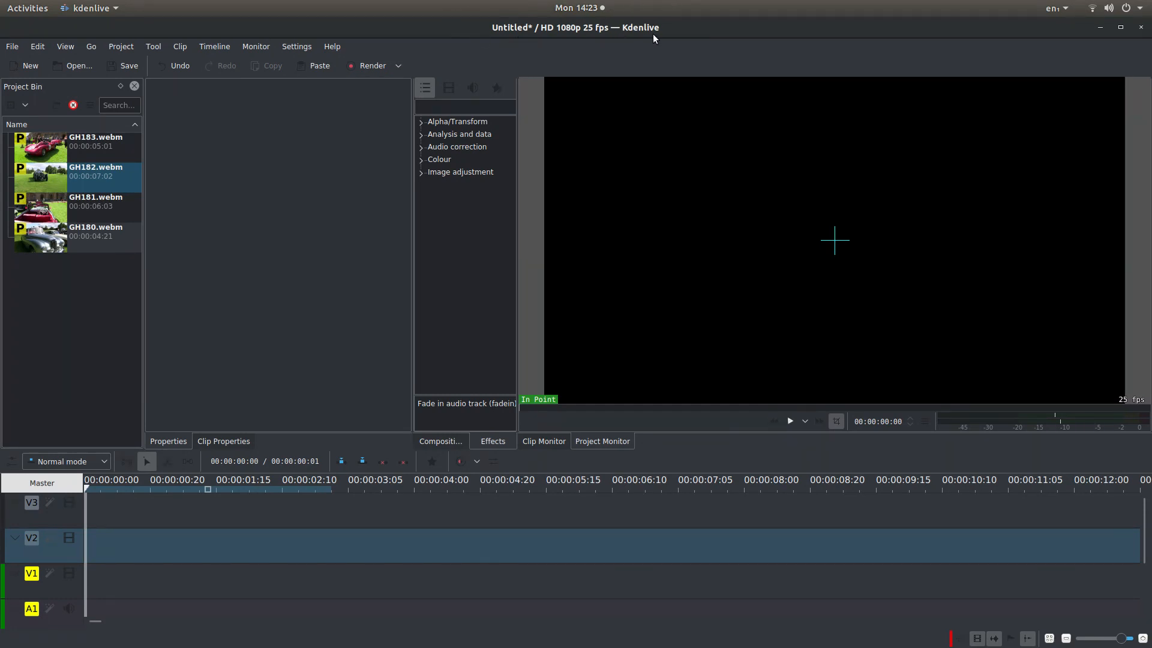
pyautogui.moveTo(564, 44)
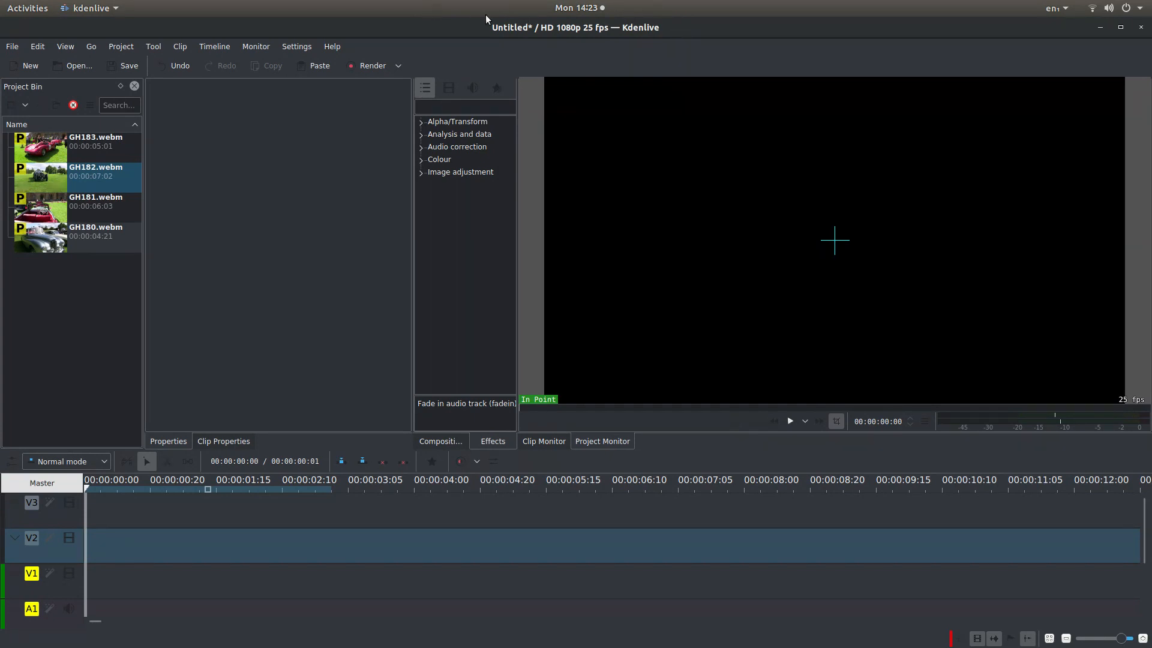
pyautogui.moveTo(451, 18)
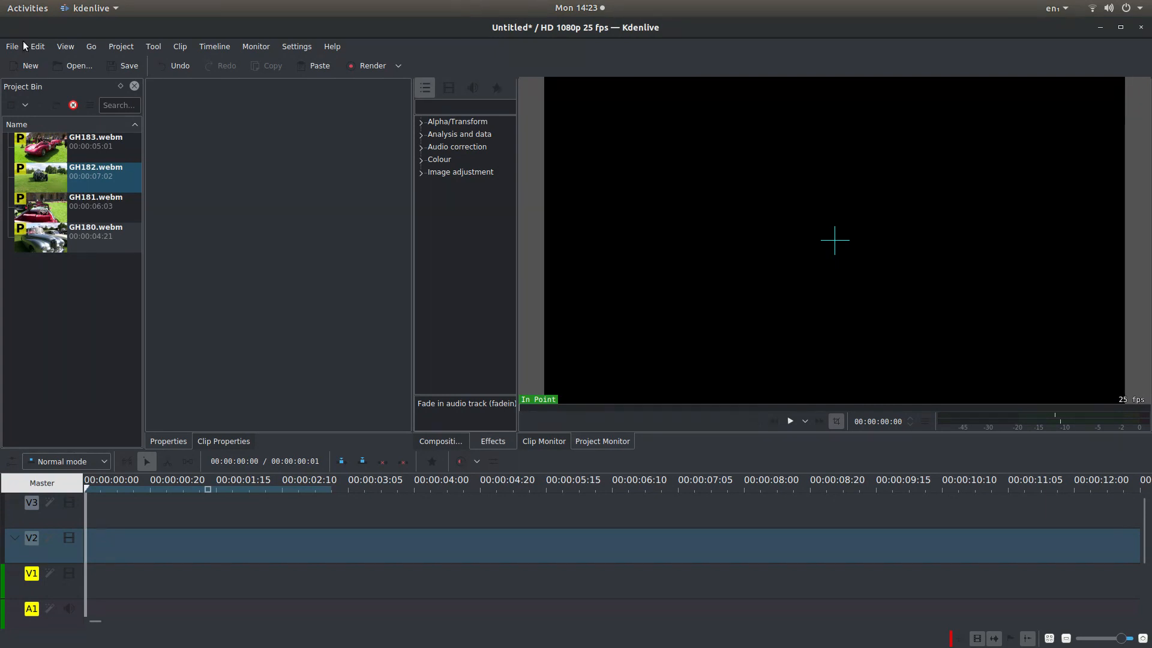
# Step: Place GH183.webm on V1 at the start of the timeline
pyautogui.click(42, 145)
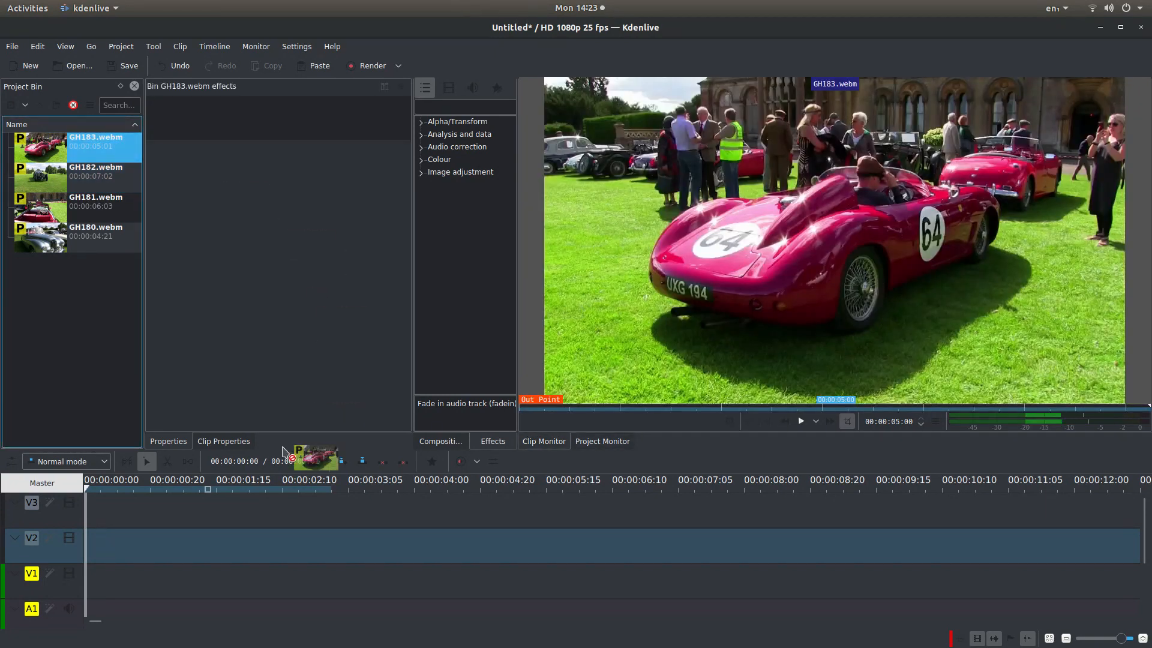
pyautogui.moveTo(315, 460); pyautogui.dragTo(355, 545)
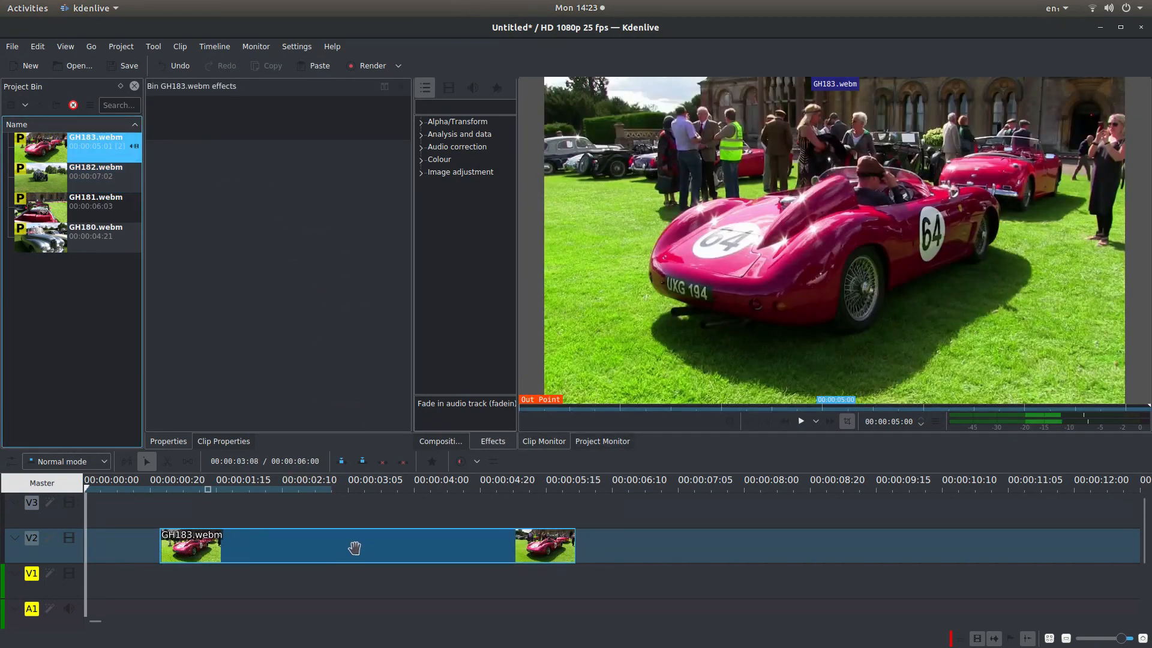
pyautogui.moveTo(356, 547); pyautogui.dragTo(292, 592)
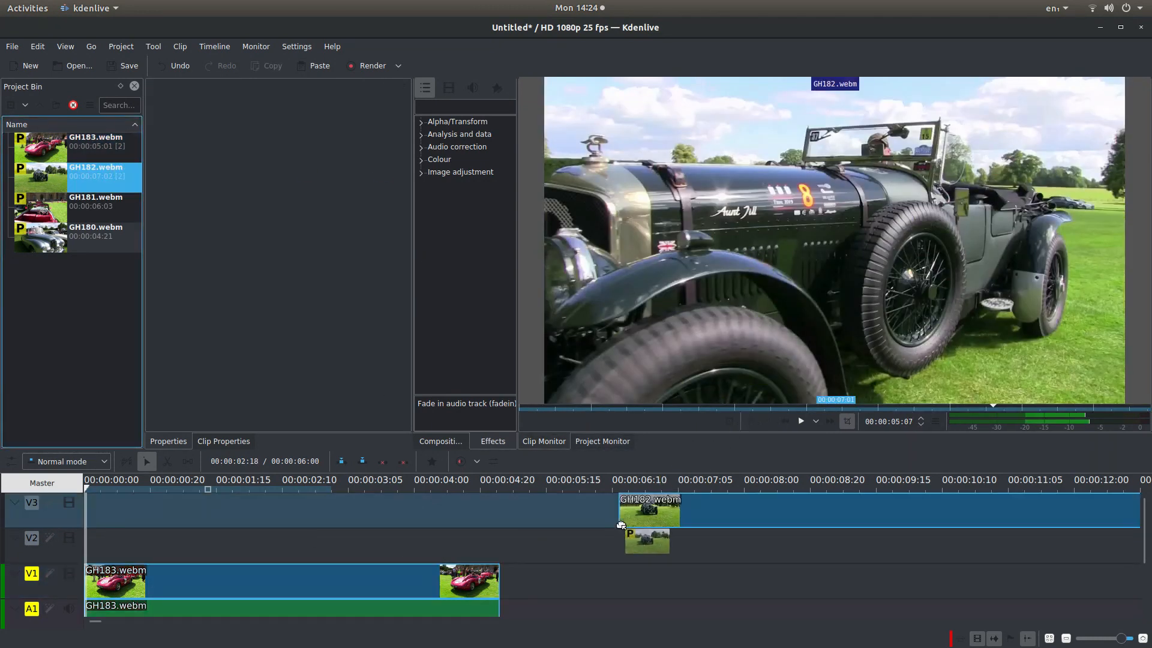
# Step: Place GH182.webm on the track above, overlapping the end of GH183.webm
pyautogui.moveTo(650, 512); pyautogui.dragTo(620, 545)
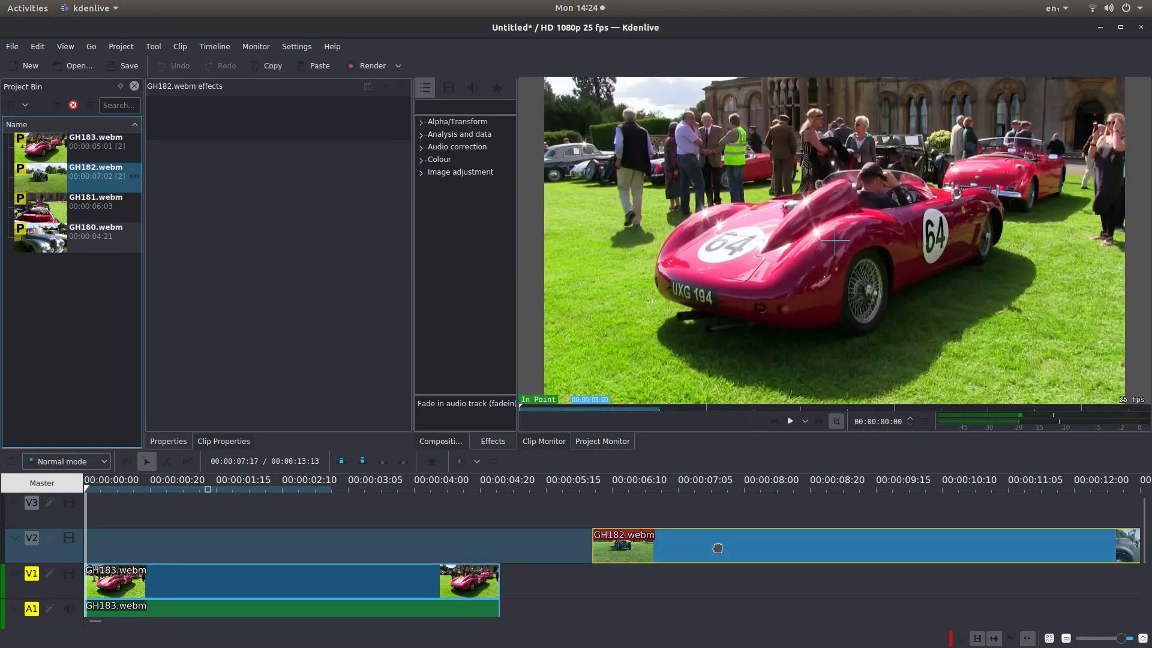
pyautogui.moveTo(717, 548); pyautogui.dragTo(558, 549)
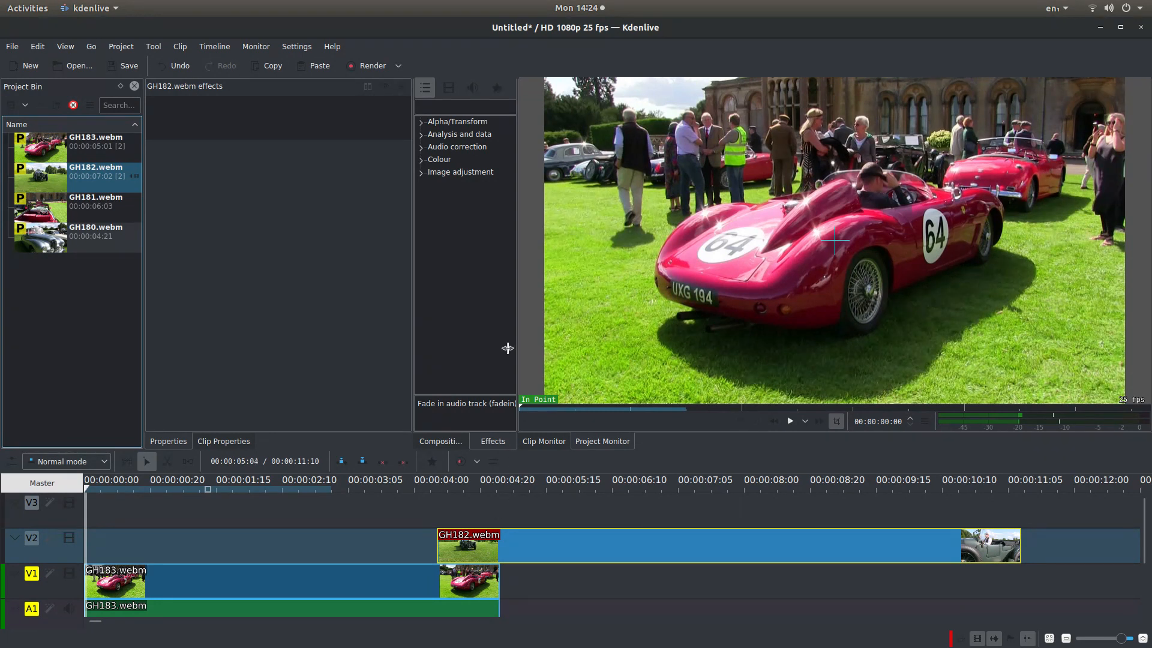
pyautogui.moveTo(415, 204)
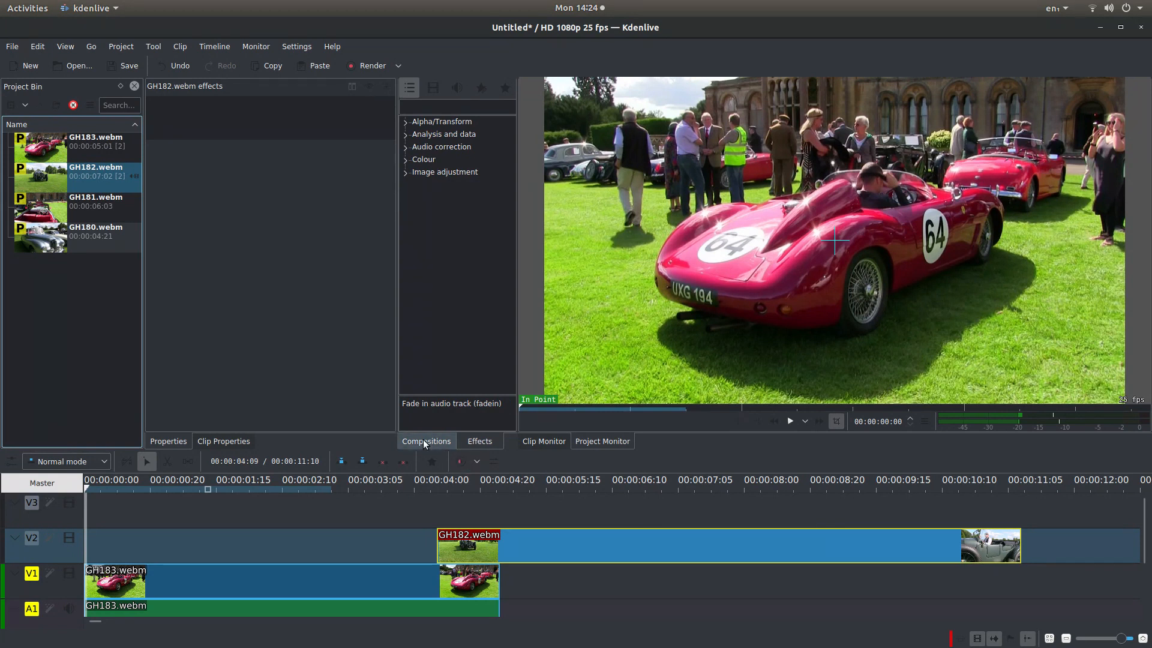
# Step: Add a Wipe composition over the GH183/GH182 overlap and park the playhead before it
pyautogui.click(426, 440)
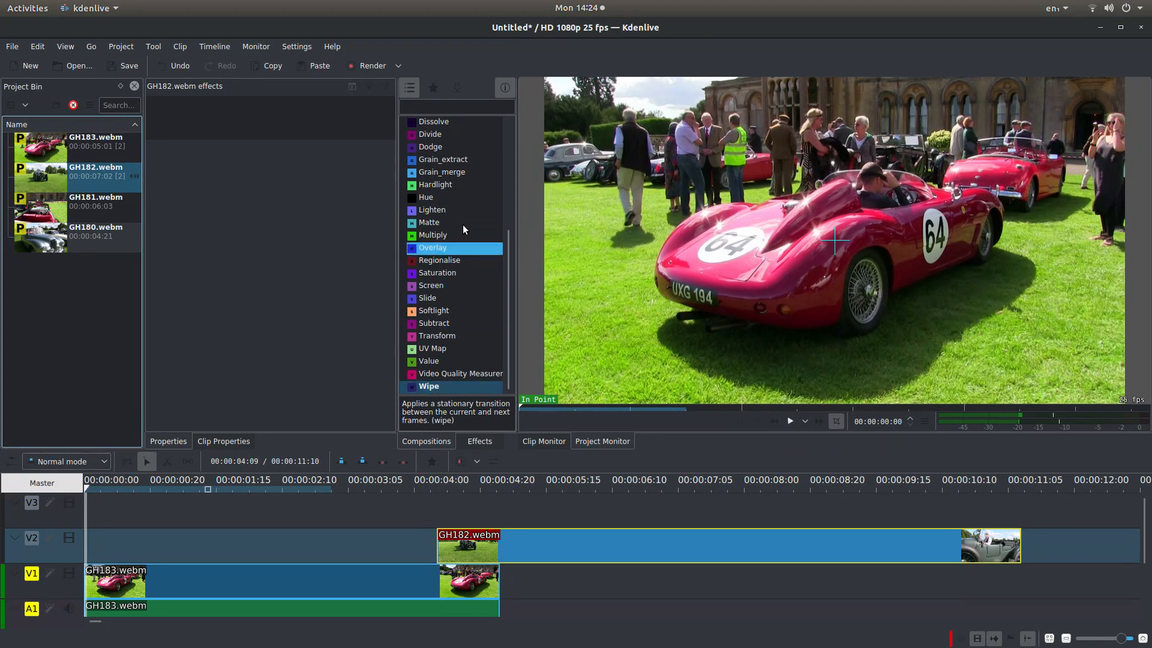
pyautogui.moveTo(450, 134)
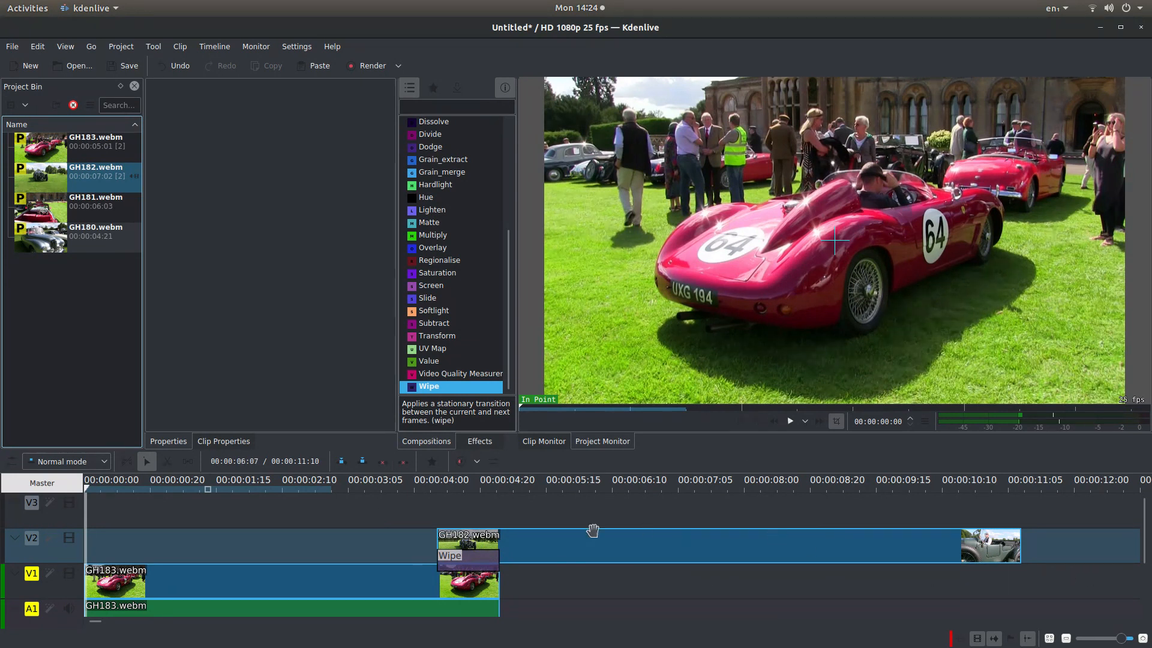
pyautogui.click(450, 555)
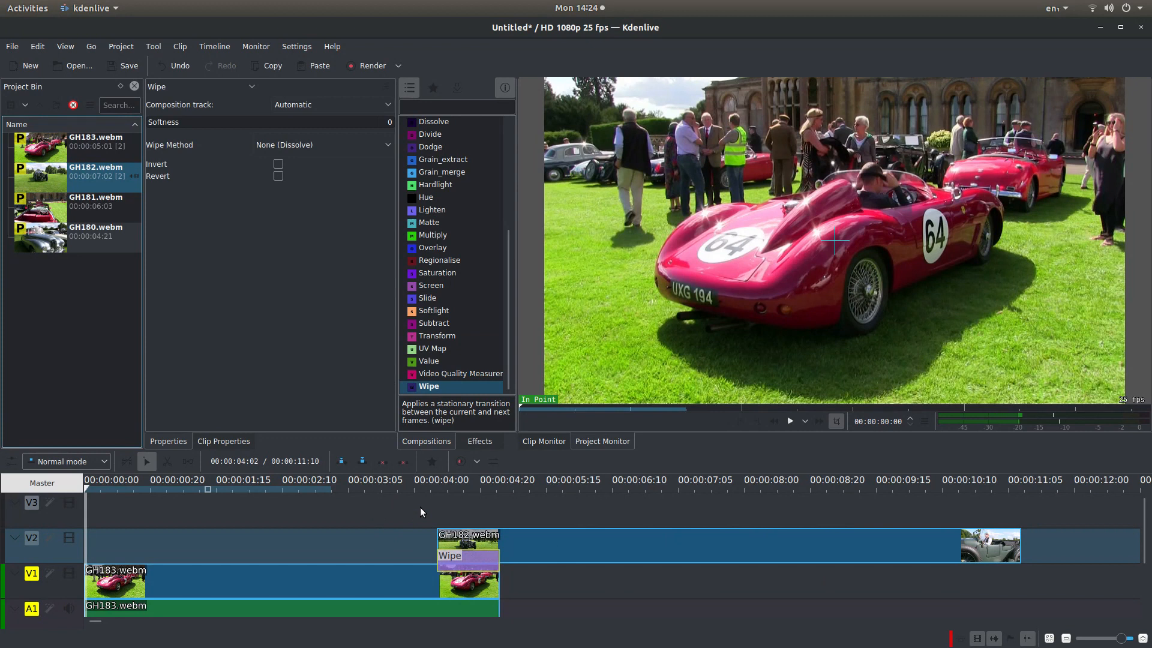
pyautogui.click(790, 422)
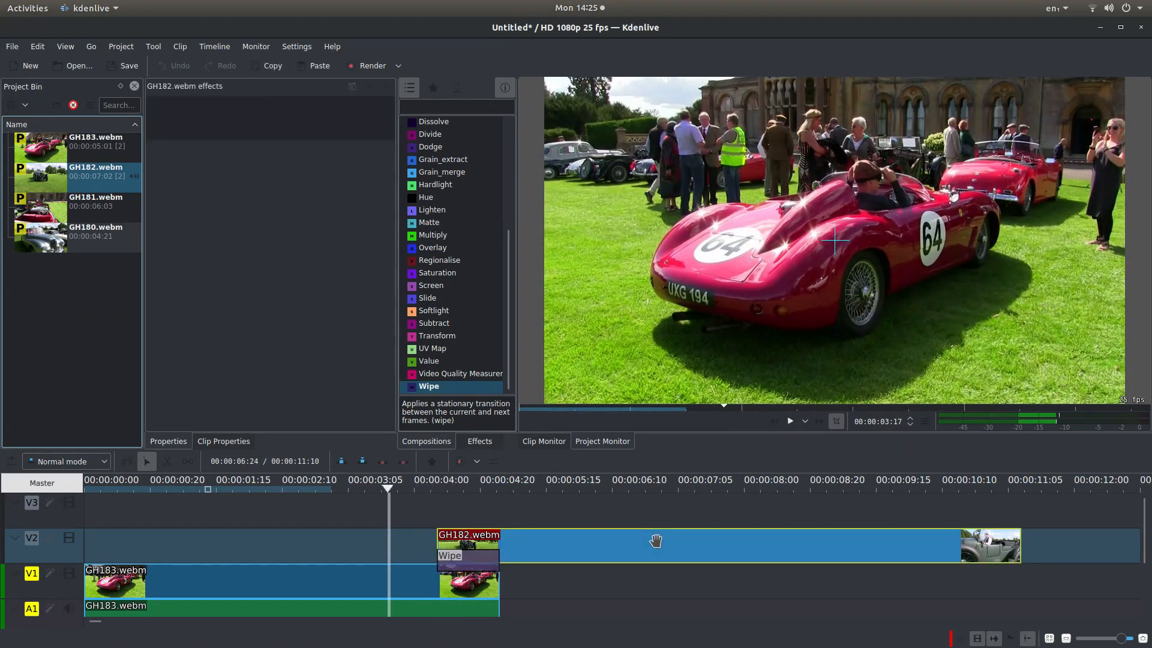
# Step: Shift GH182.webm a few frames earlier and stretch the Wipe across the whole overlap
pyautogui.moveTo(654, 541); pyautogui.dragTo(626, 541)
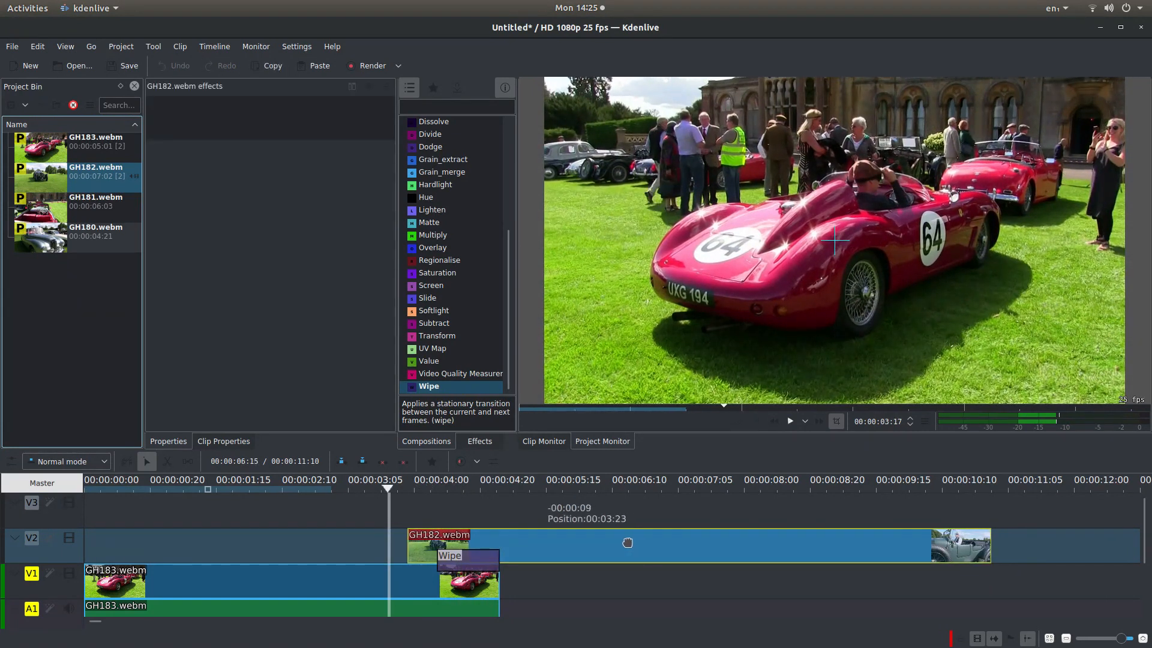
pyautogui.click(467, 555)
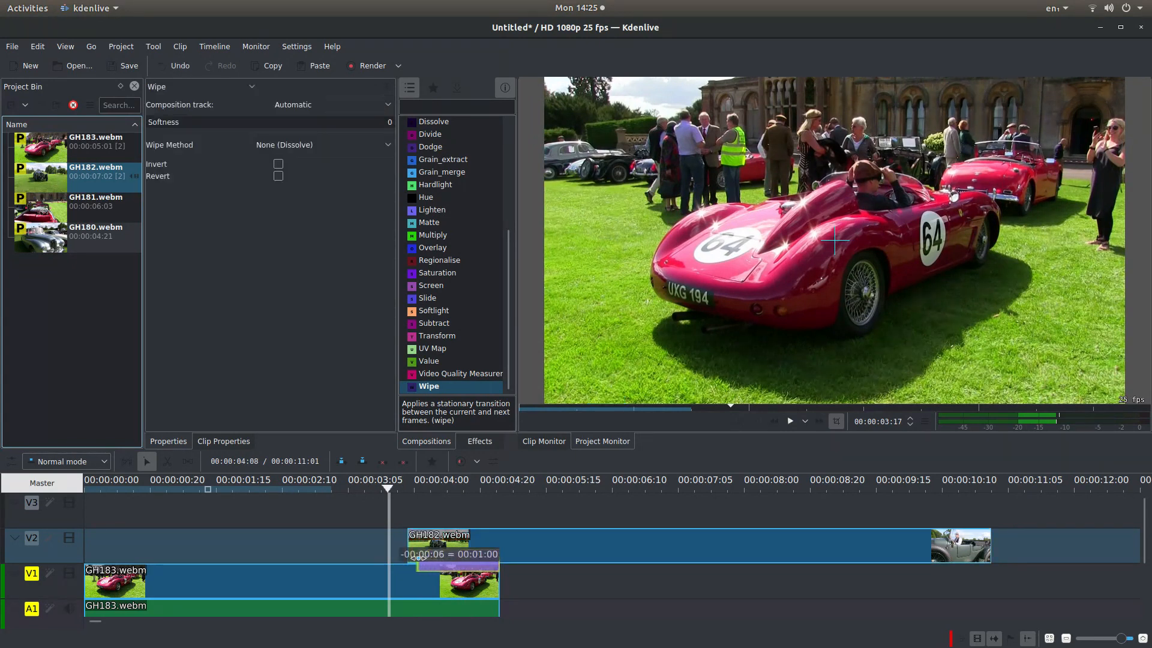
pyautogui.click(394, 488)
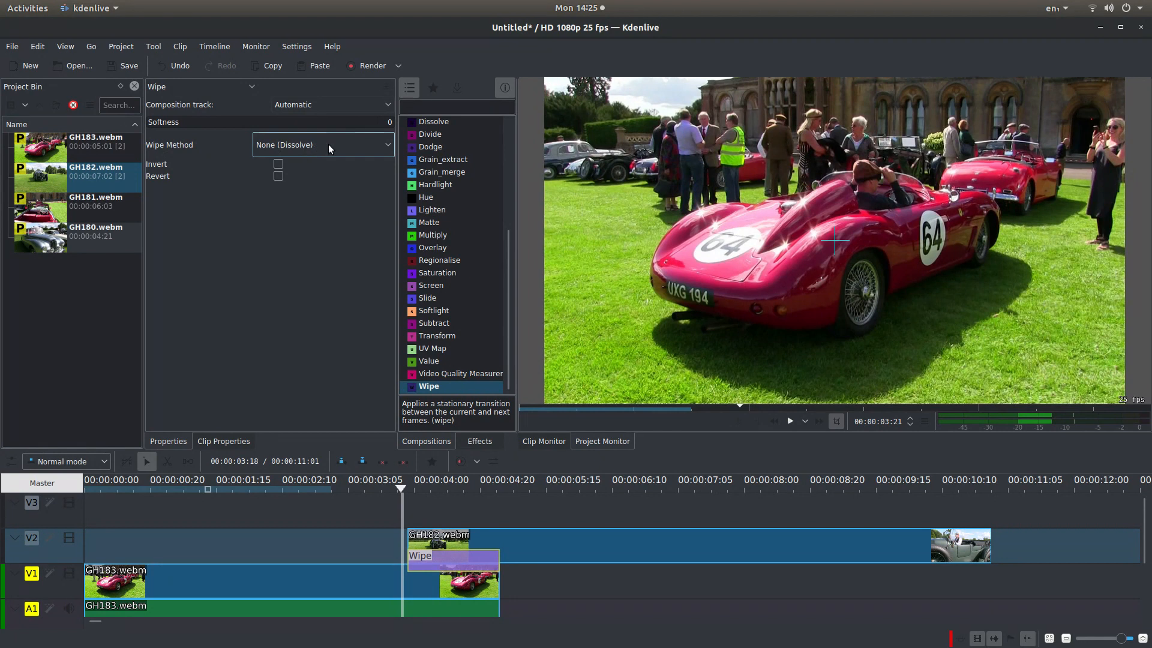
# Step: Set the Wipe Method to cloud.pgm and raise Softness to 23
pyautogui.click(323, 145)
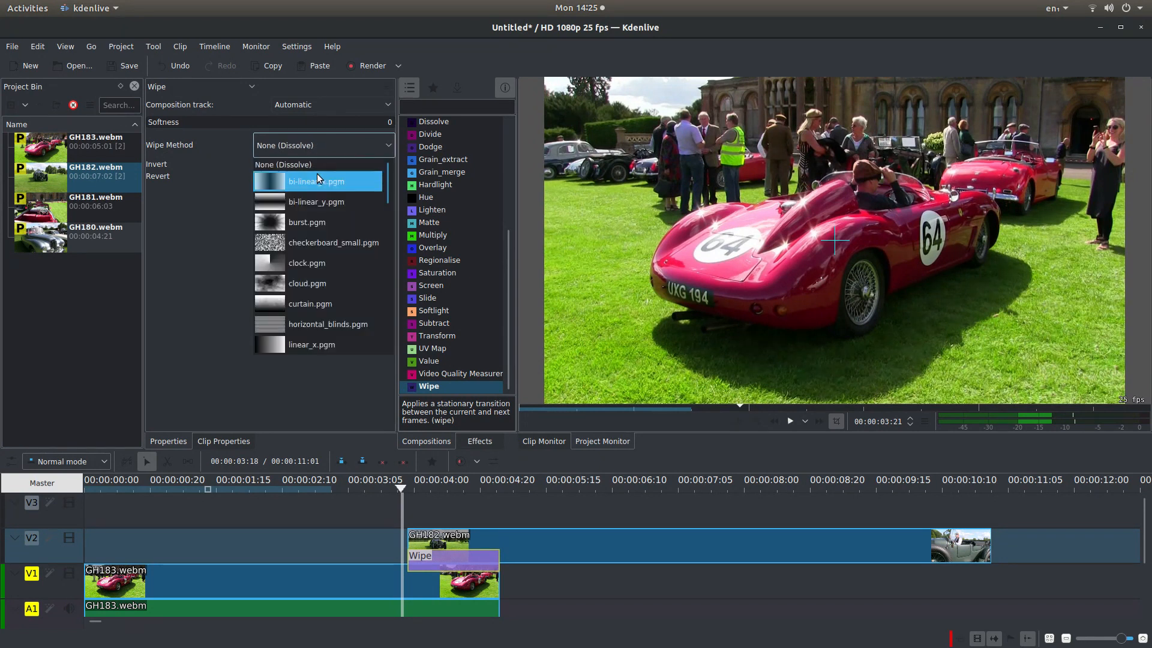
pyautogui.scroll(-3)
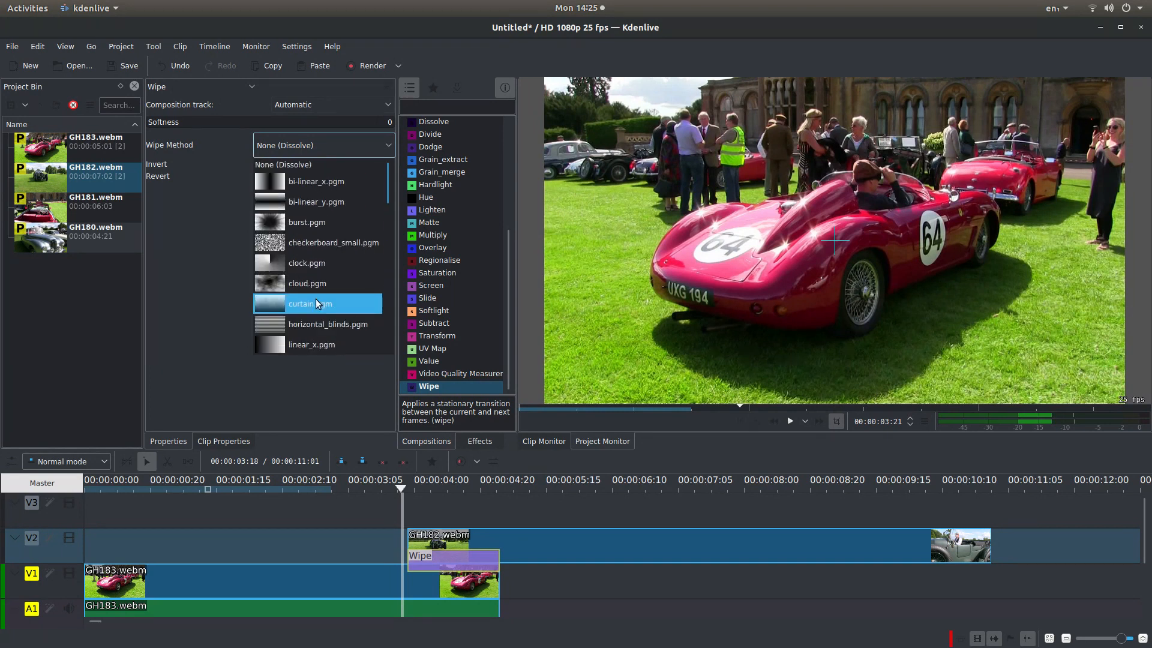
pyautogui.scroll(-3)
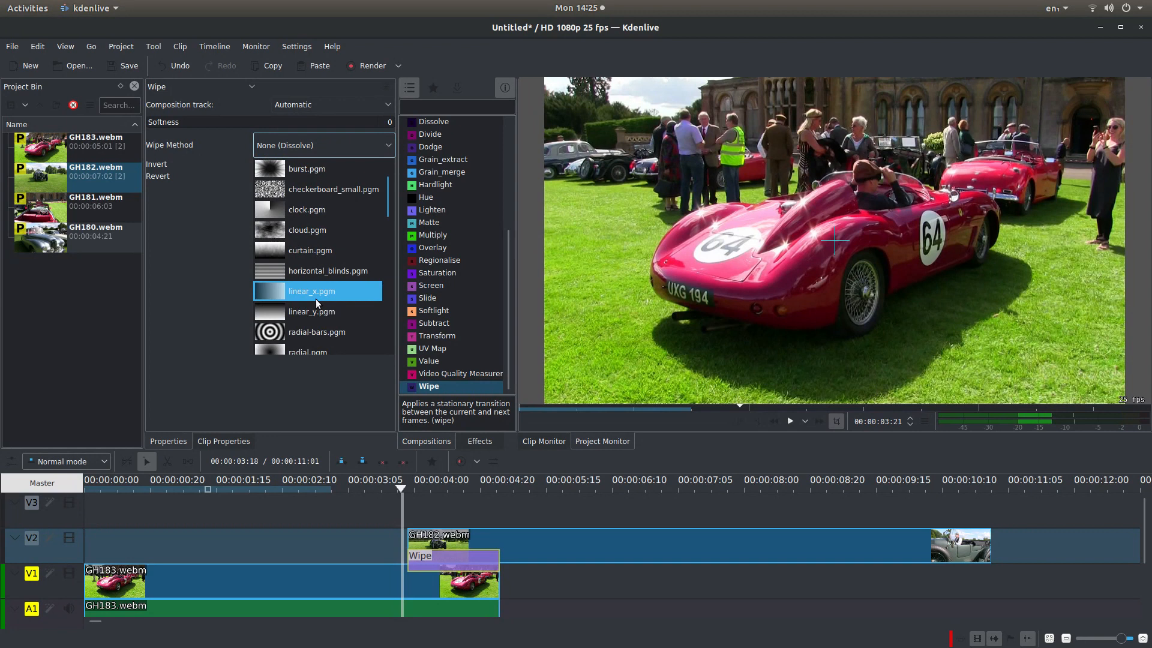
pyautogui.click(308, 231)
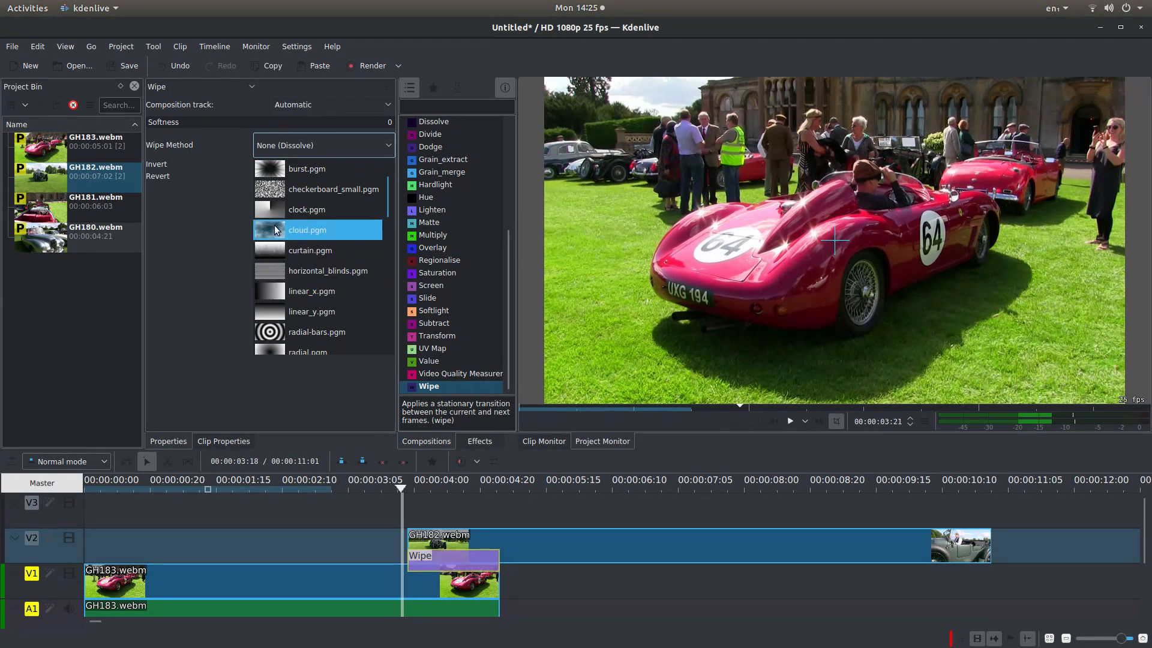
pyautogui.click(307, 230)
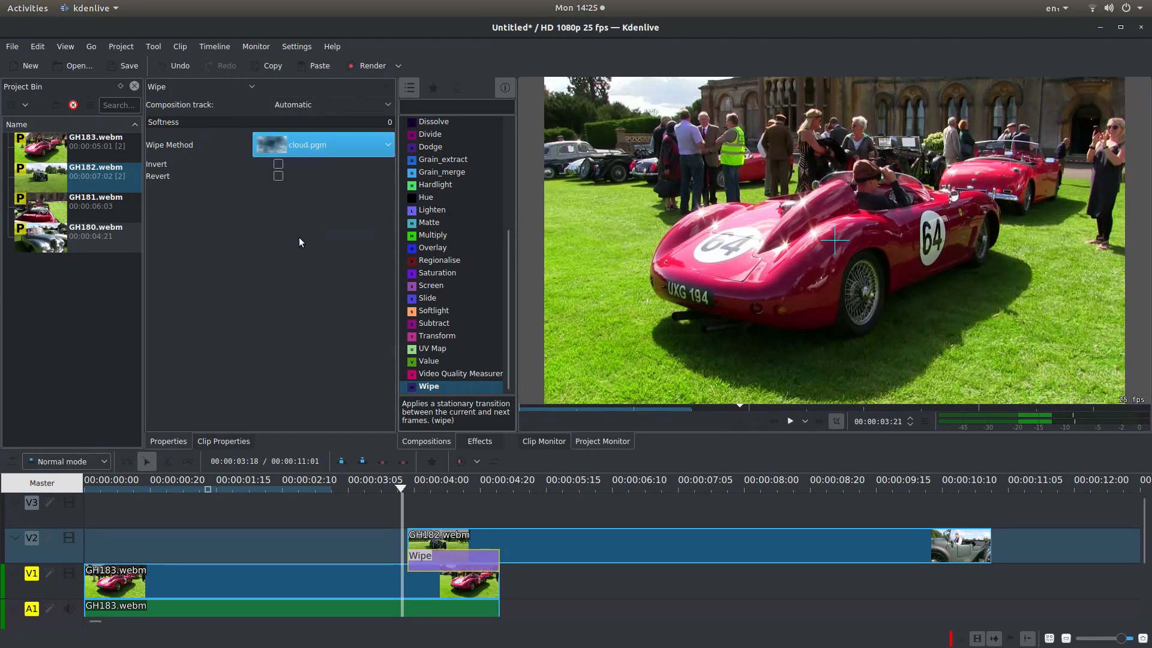
pyautogui.click(411, 488)
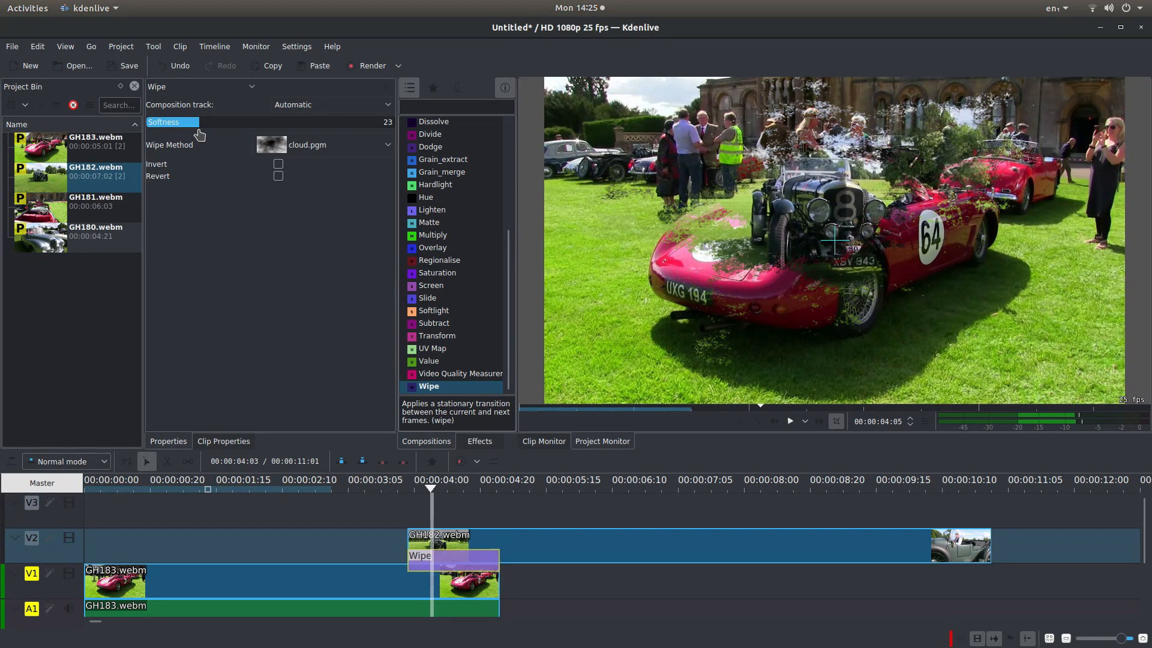
# Step: Lower the cloud Wipe's Softness to 22
pyautogui.click(171, 122)
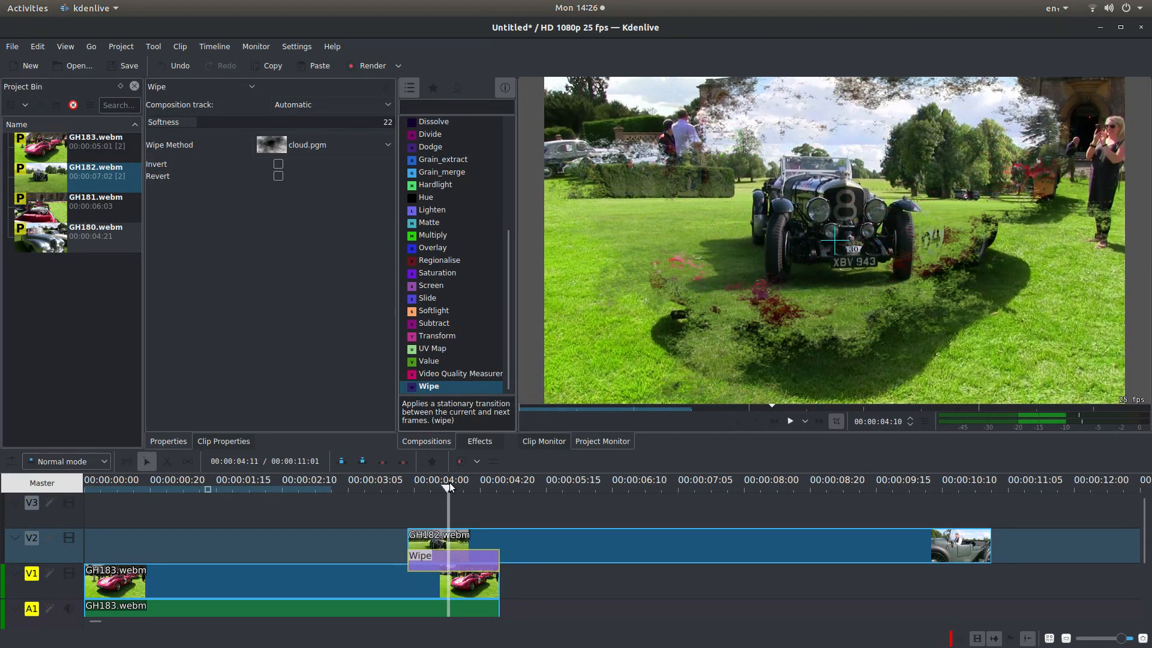
pyautogui.click(323, 145)
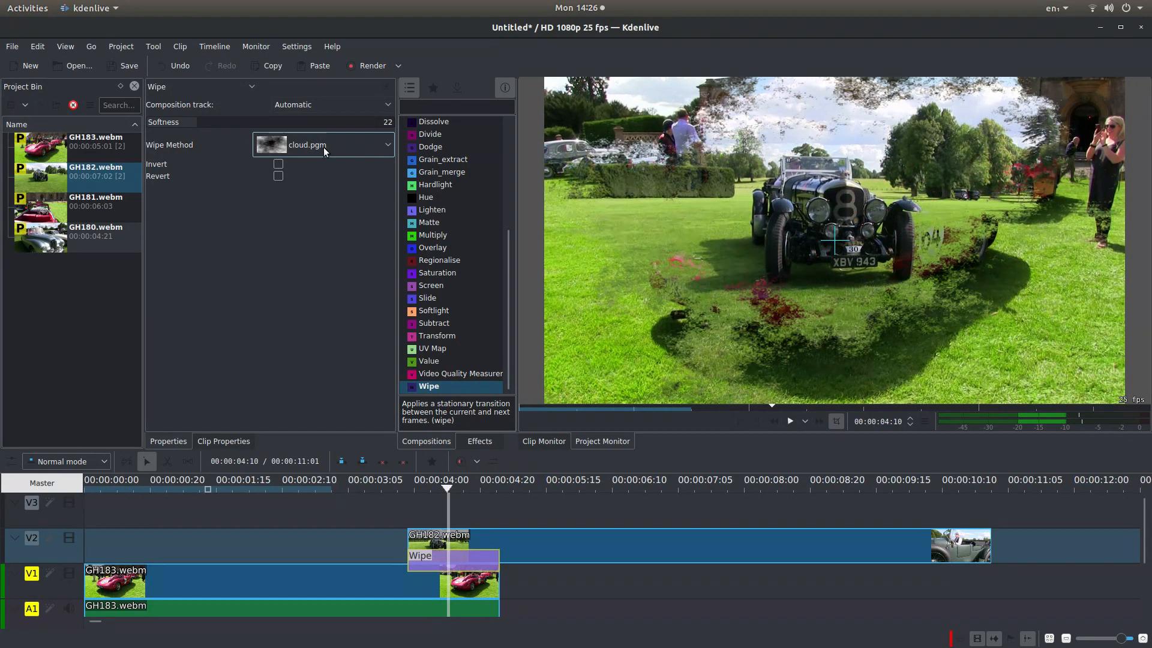
pyautogui.click(323, 145)
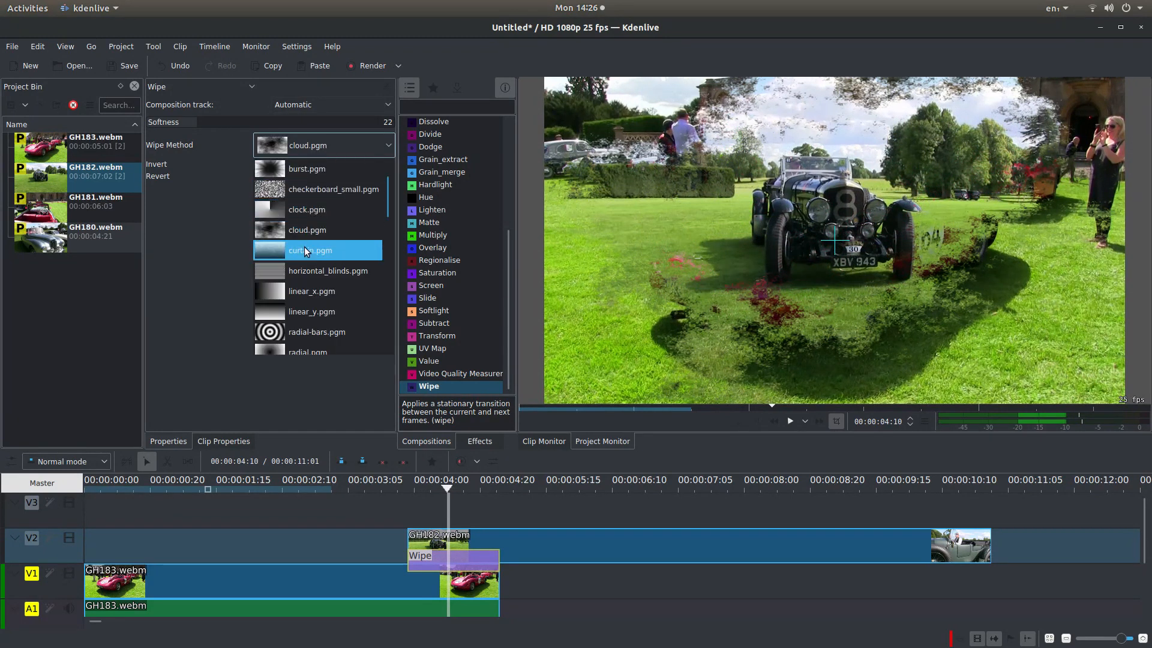
pyautogui.click(316, 331)
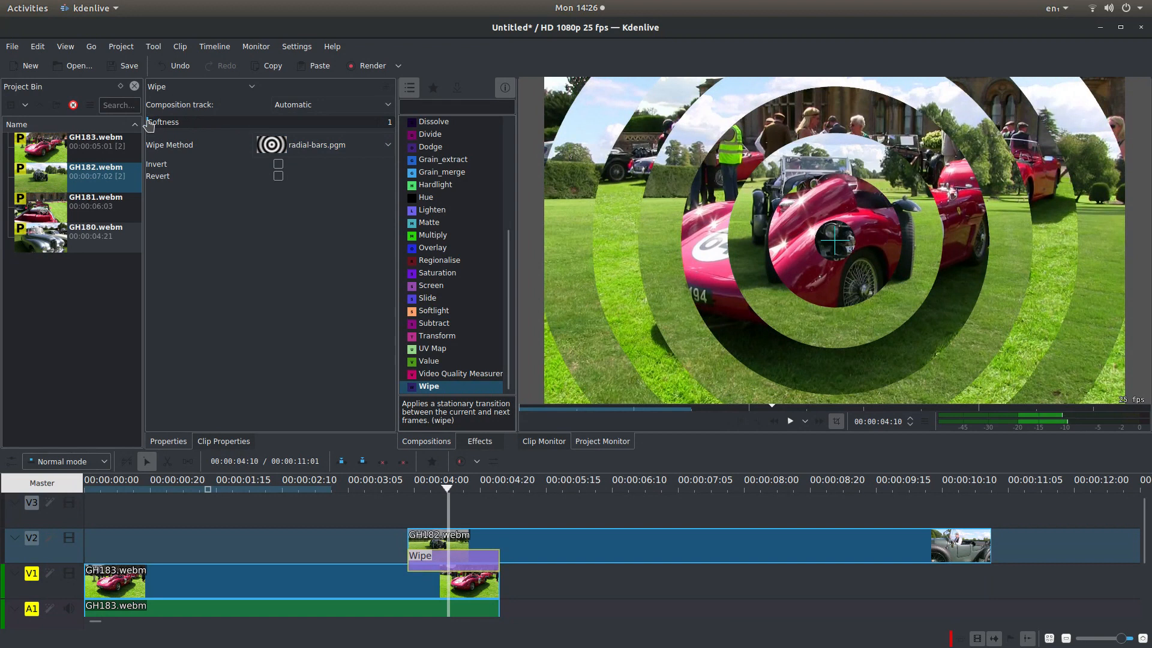
pyautogui.moveTo(188, 145)
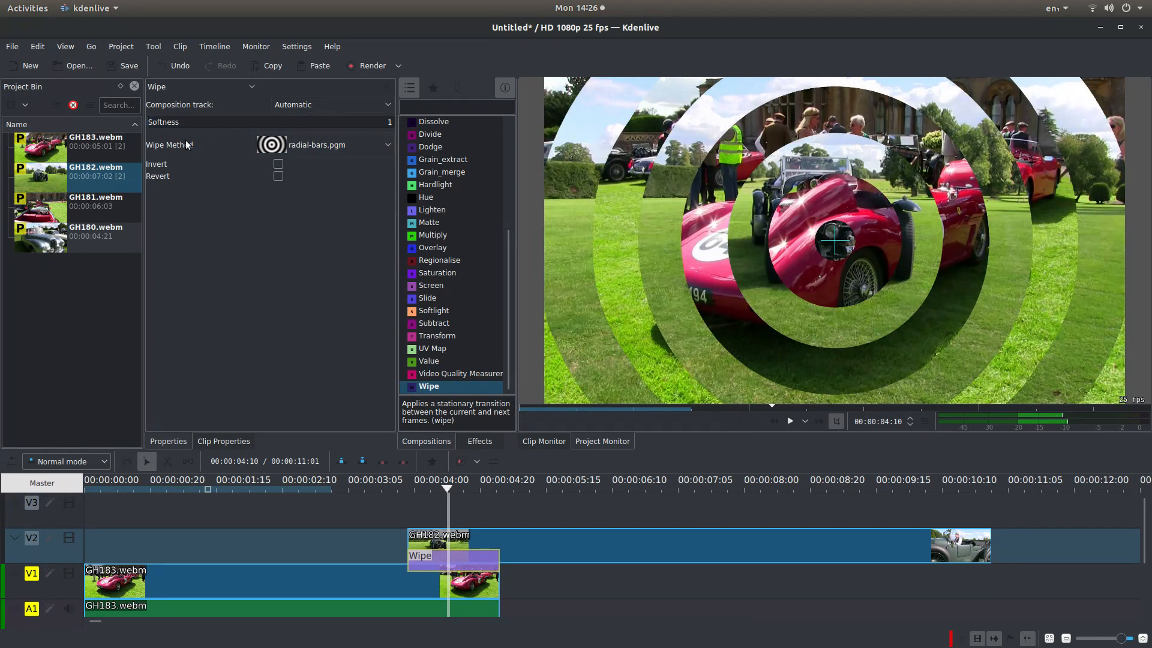
pyautogui.moveTo(282, 217)
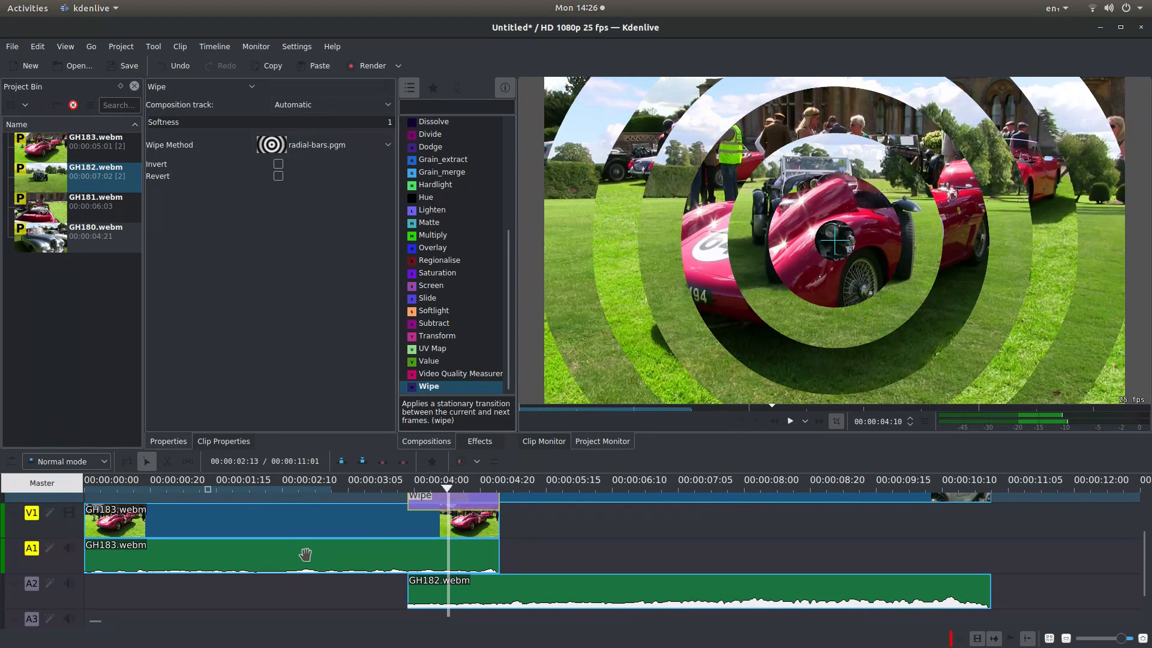
# Step: Select GH183's audio clip and show the Audio correction effects list
pyautogui.click(294, 529)
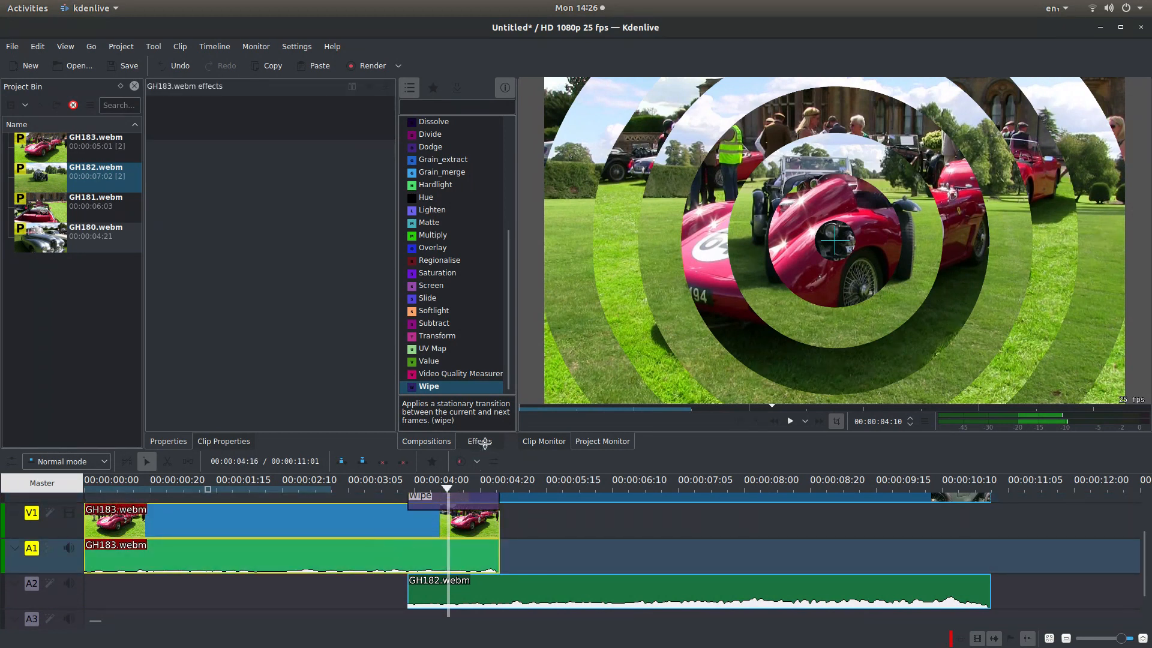
pyautogui.click(479, 440)
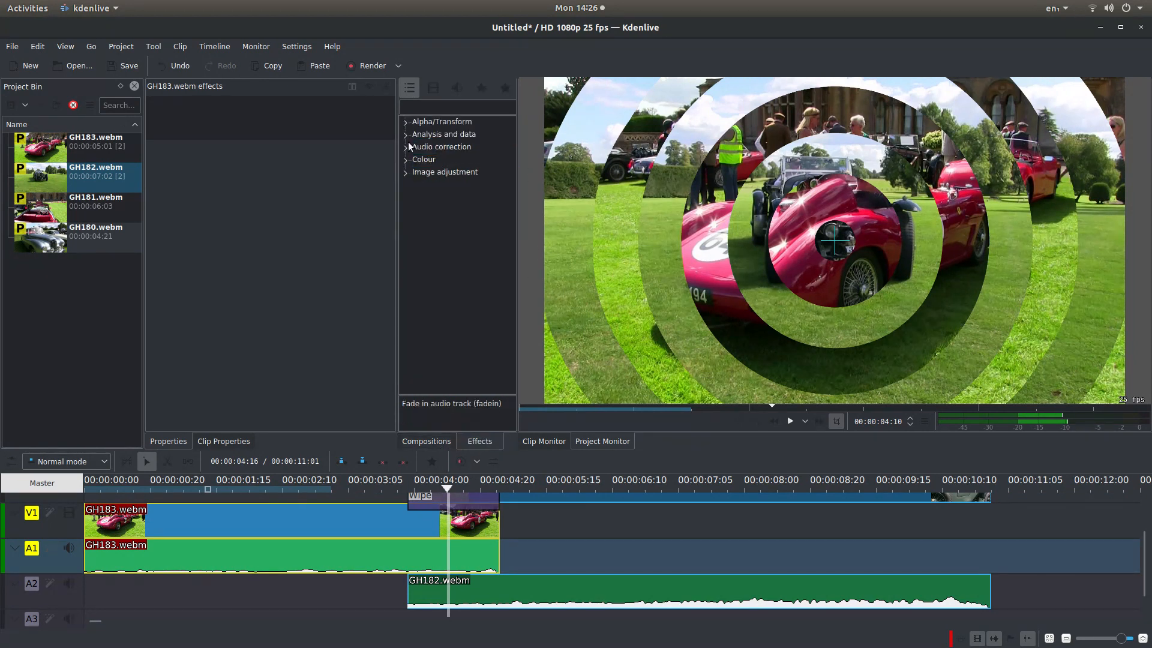
pyautogui.click(442, 146)
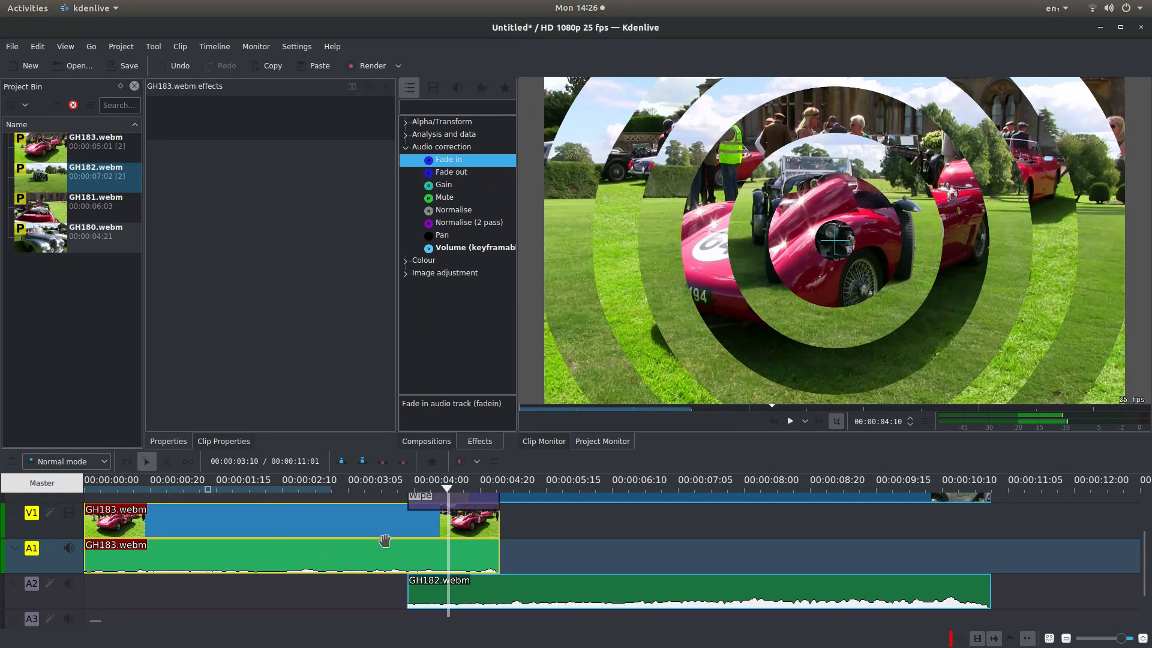
# Step: Apply Fade out to GH183's audio and shorten it to the overlap with GH182
pyautogui.click(452, 171)
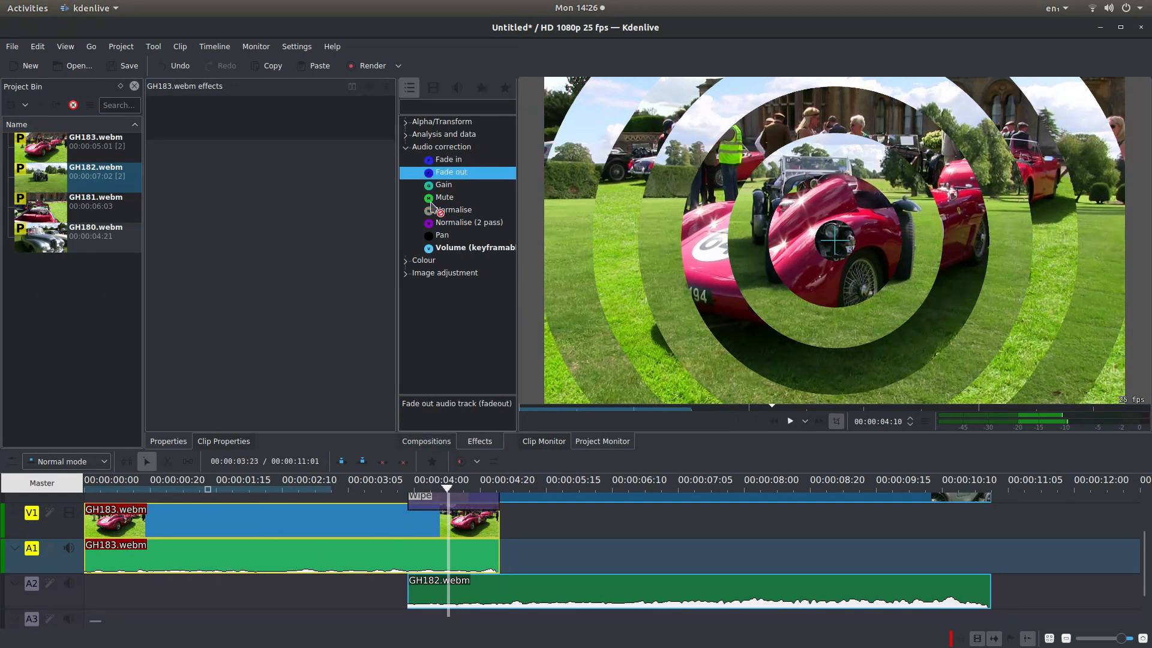
pyautogui.doubleClick(451, 172)
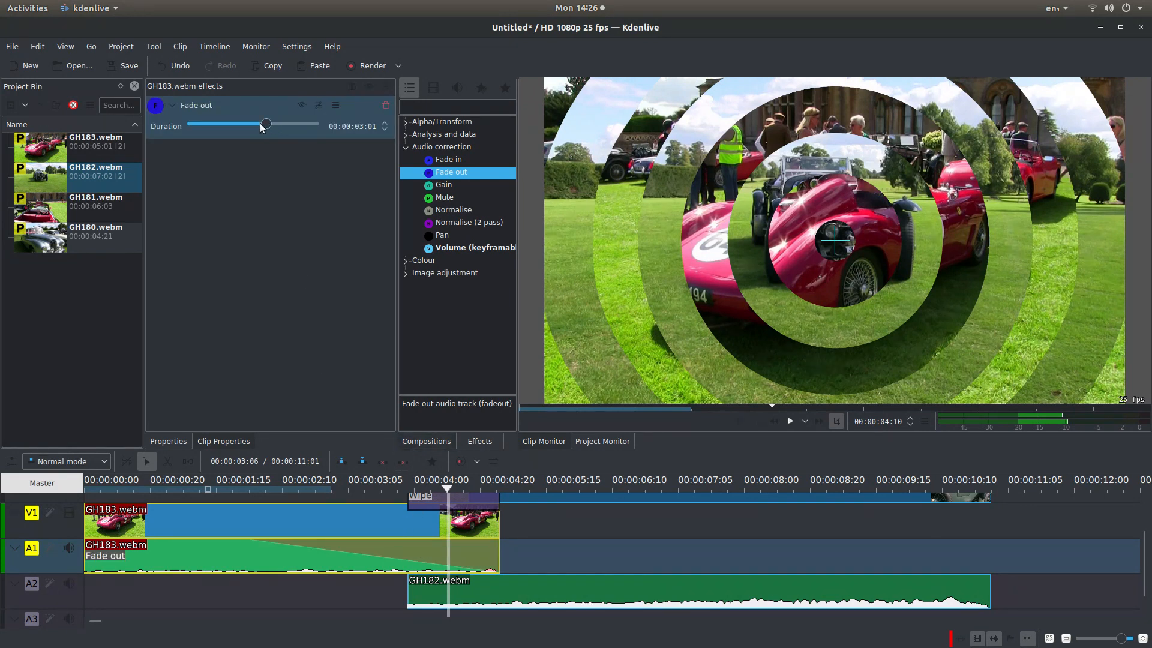
pyautogui.moveTo(266, 124); pyautogui.dragTo(243, 123)
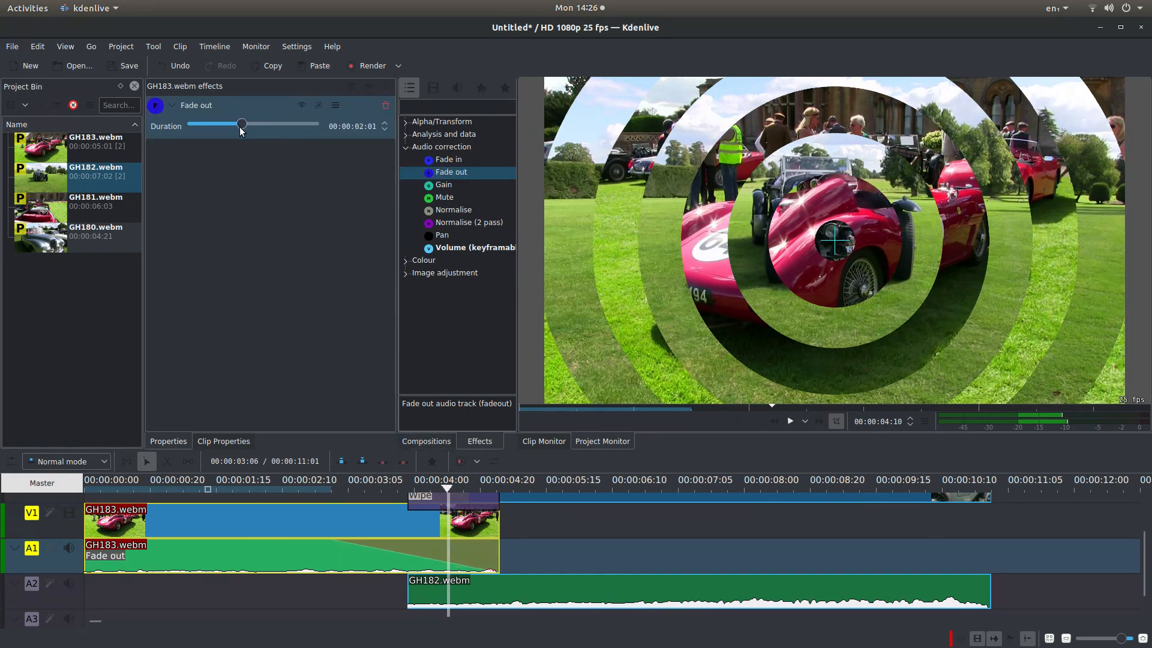
pyautogui.moveTo(243, 123); pyautogui.dragTo(221, 124)
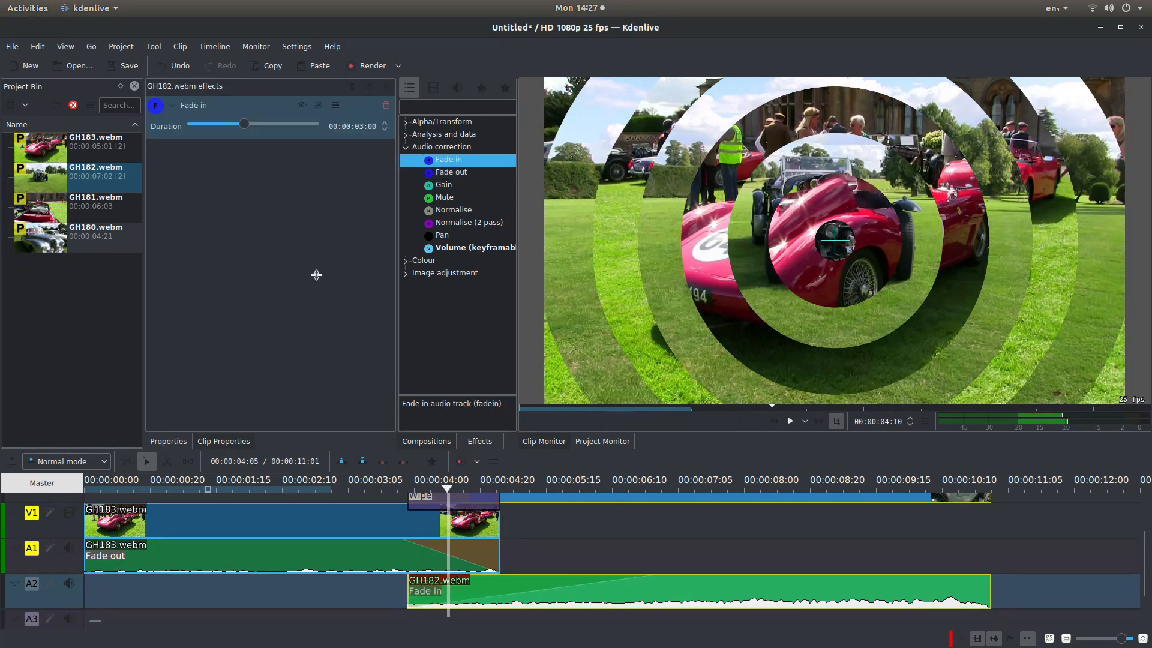
# Step: Shorten GH182's audio Fade in to about one second and play back the crossfade
pyautogui.moveTo(243, 124); pyautogui.dragTo(225, 123)
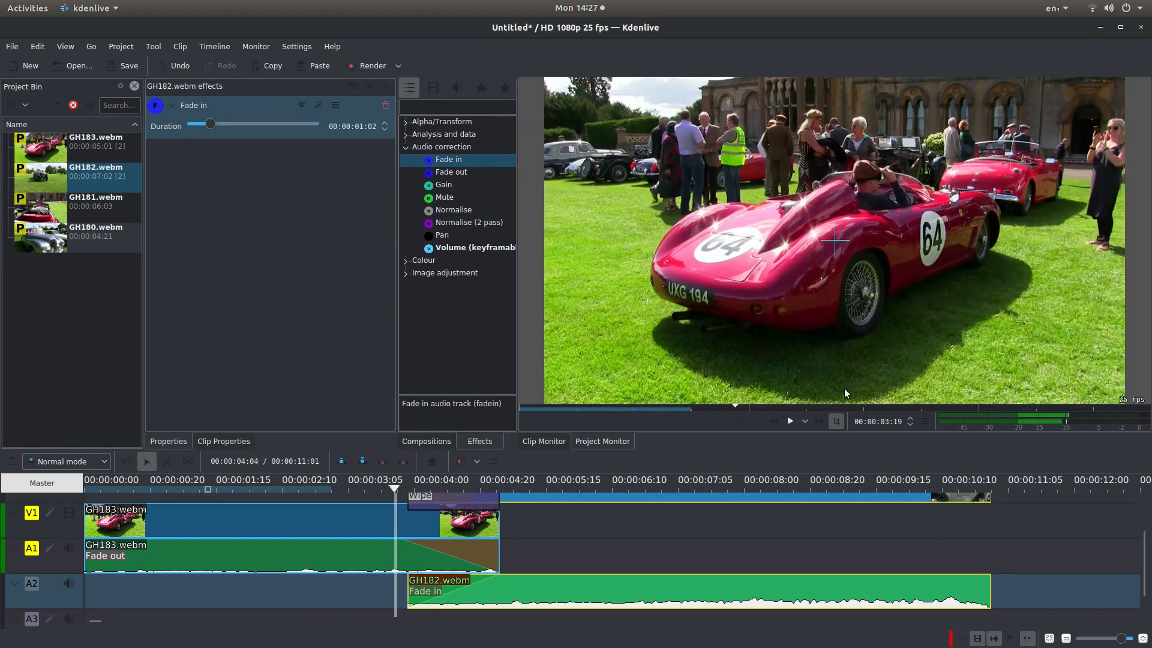
pyautogui.click(789, 421)
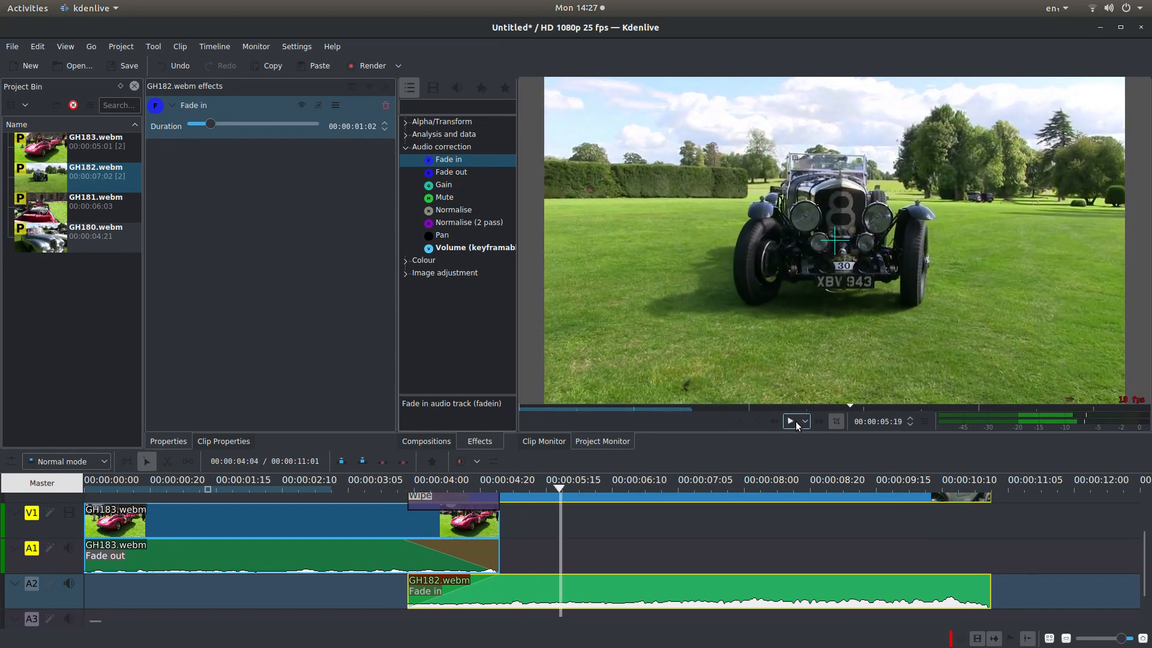
pyautogui.click(790, 422)
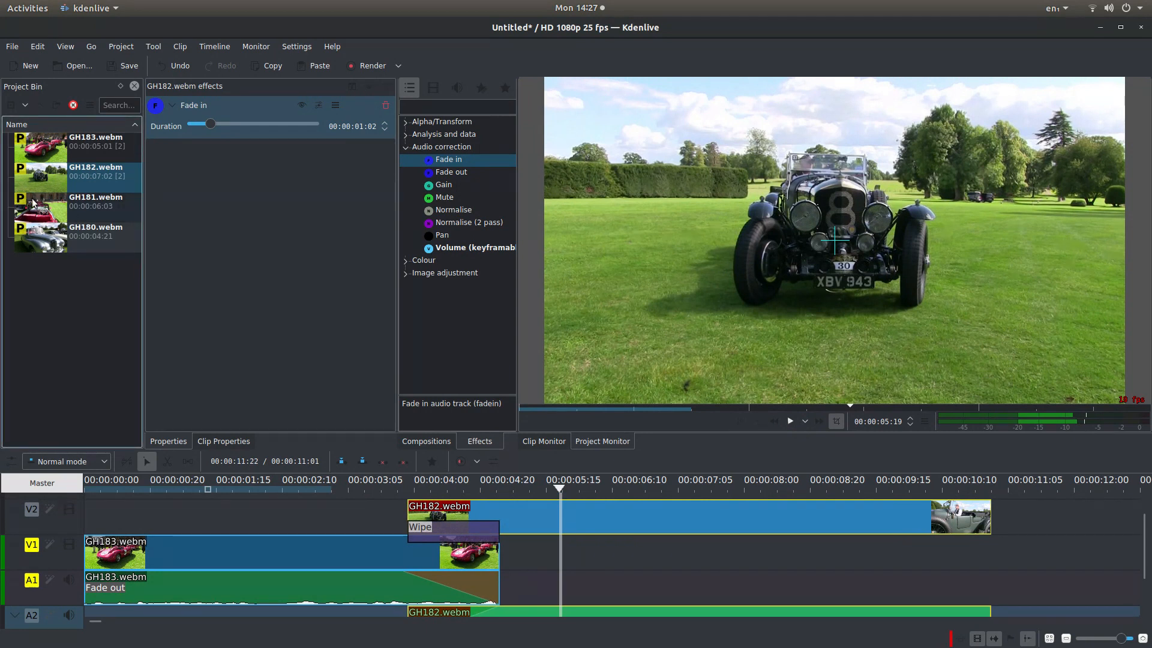
# Step: Add GH181.webm overlapping GH182's end with a Wipe set to burst.pgm
pyautogui.click(73, 207)
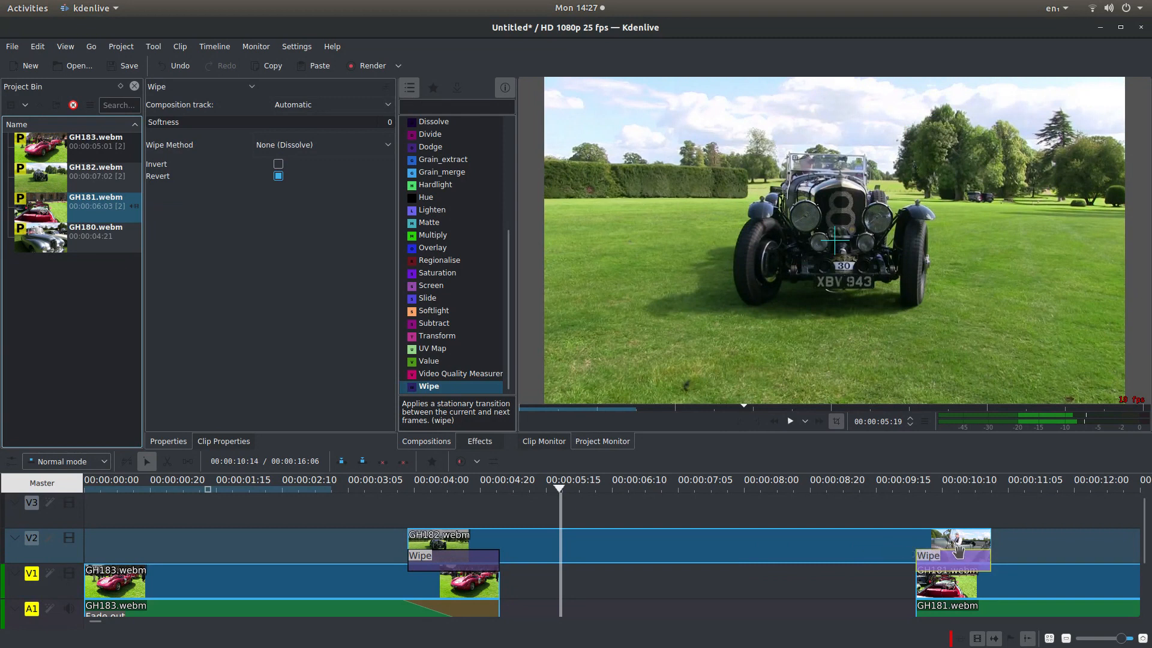
pyautogui.click(322, 145)
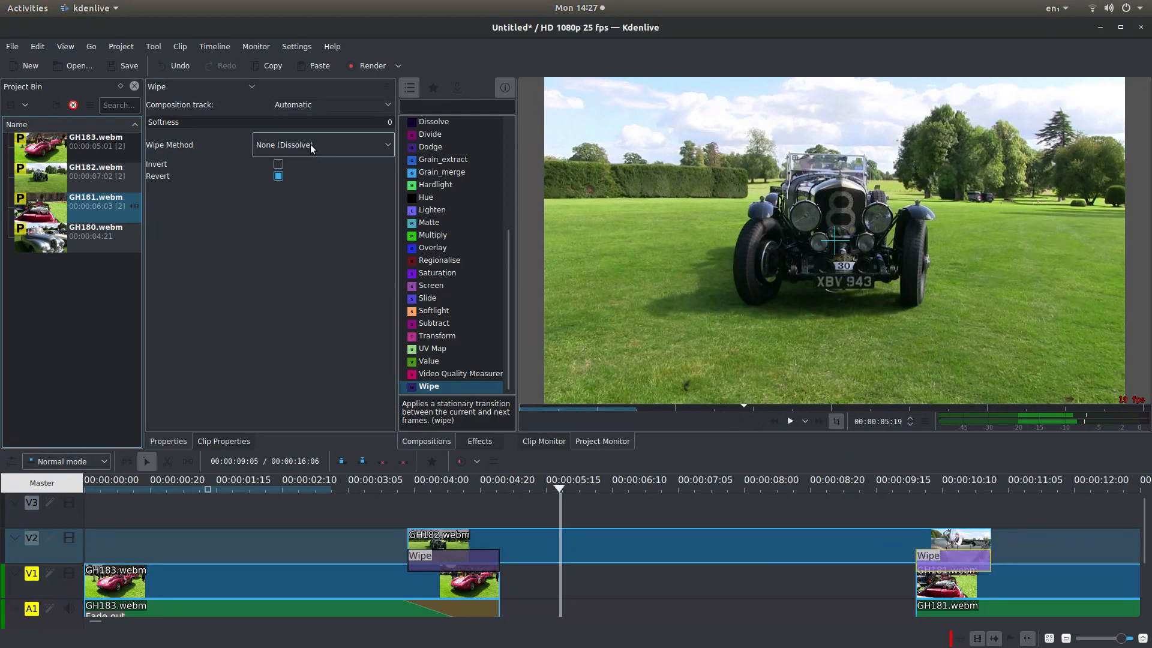
pyautogui.click(323, 145)
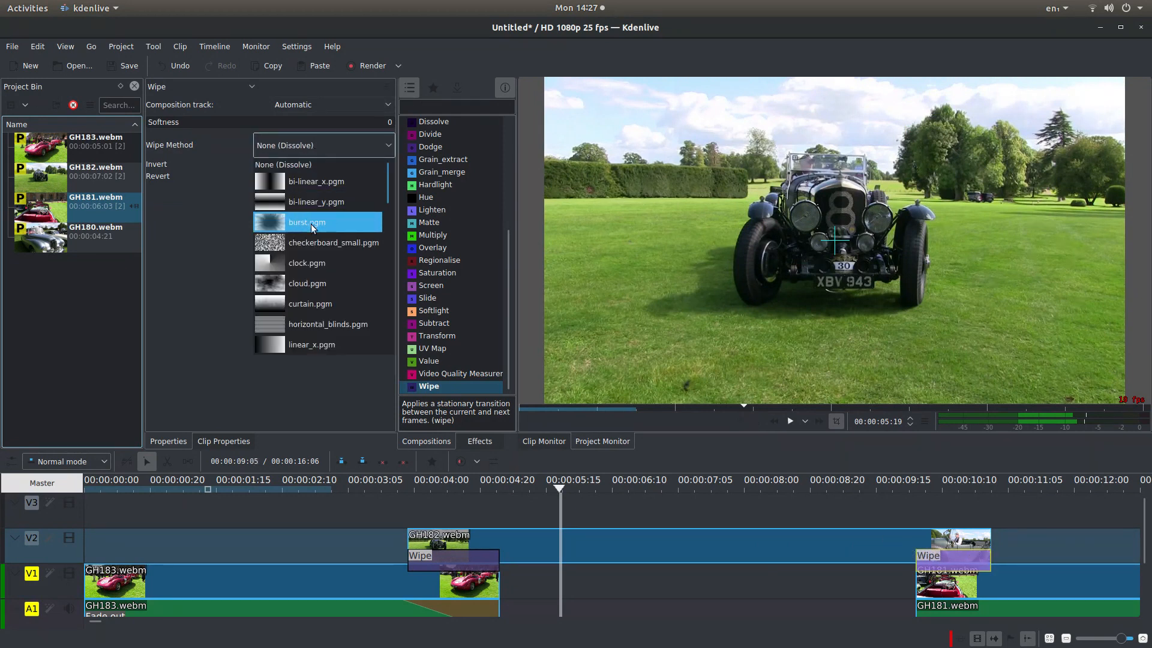
pyautogui.click(306, 222)
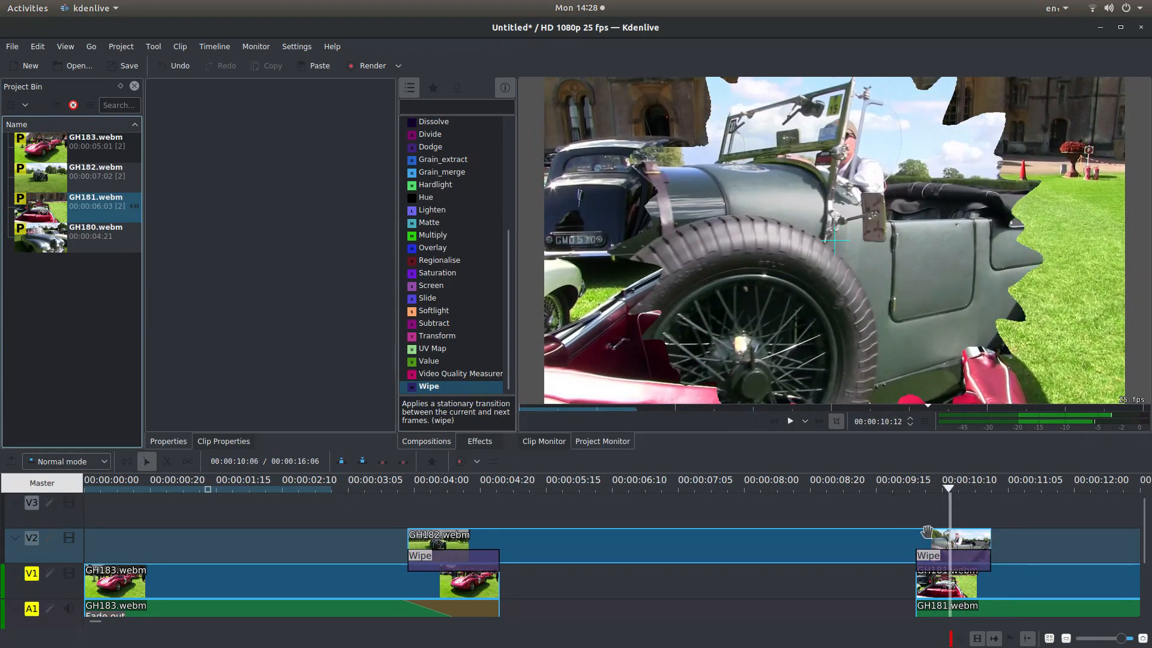
pyautogui.click(951, 555)
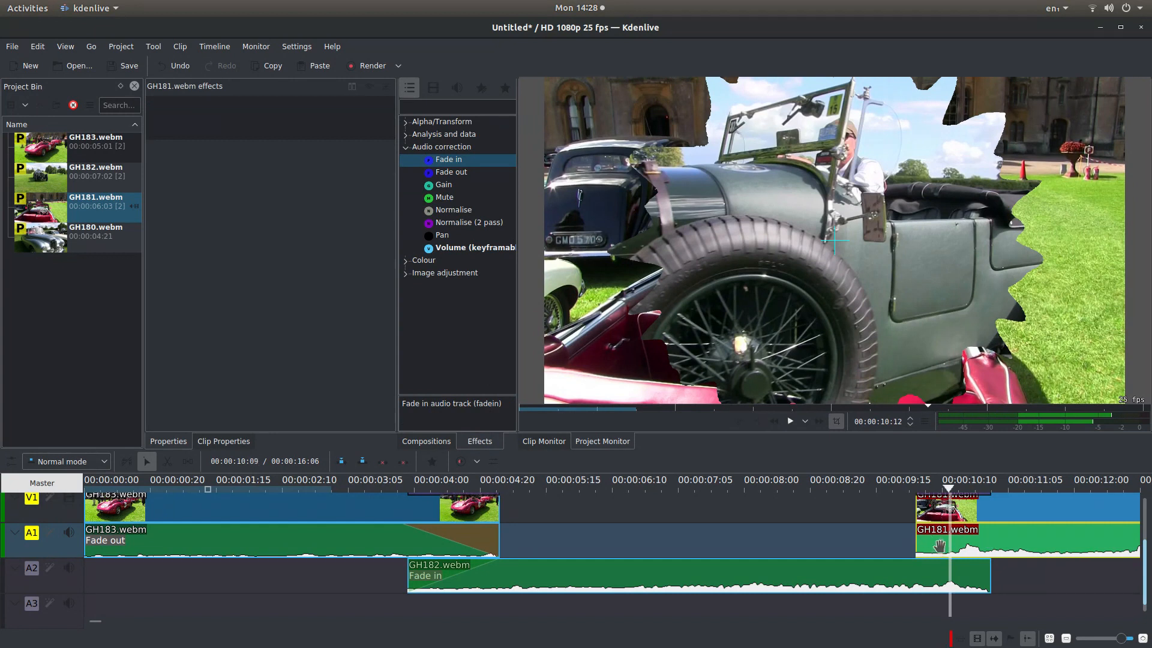
# Step: Apply Fade in to GH181's audio and shorten it to about 20 frames
pyautogui.click(449, 160)
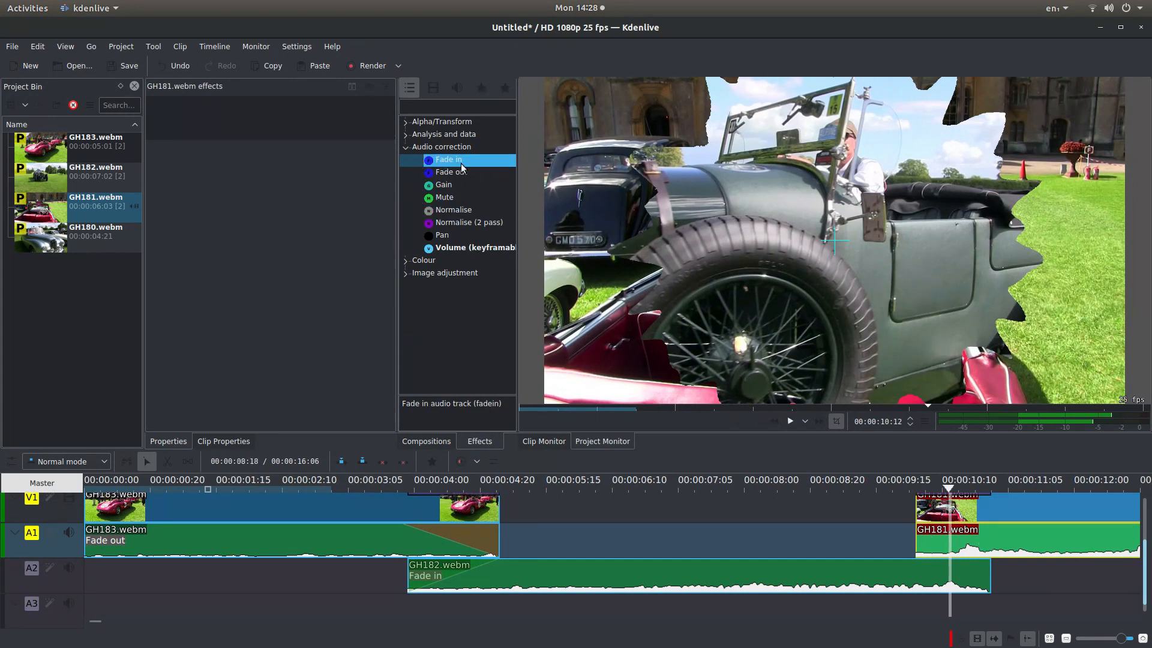
pyautogui.click(447, 160)
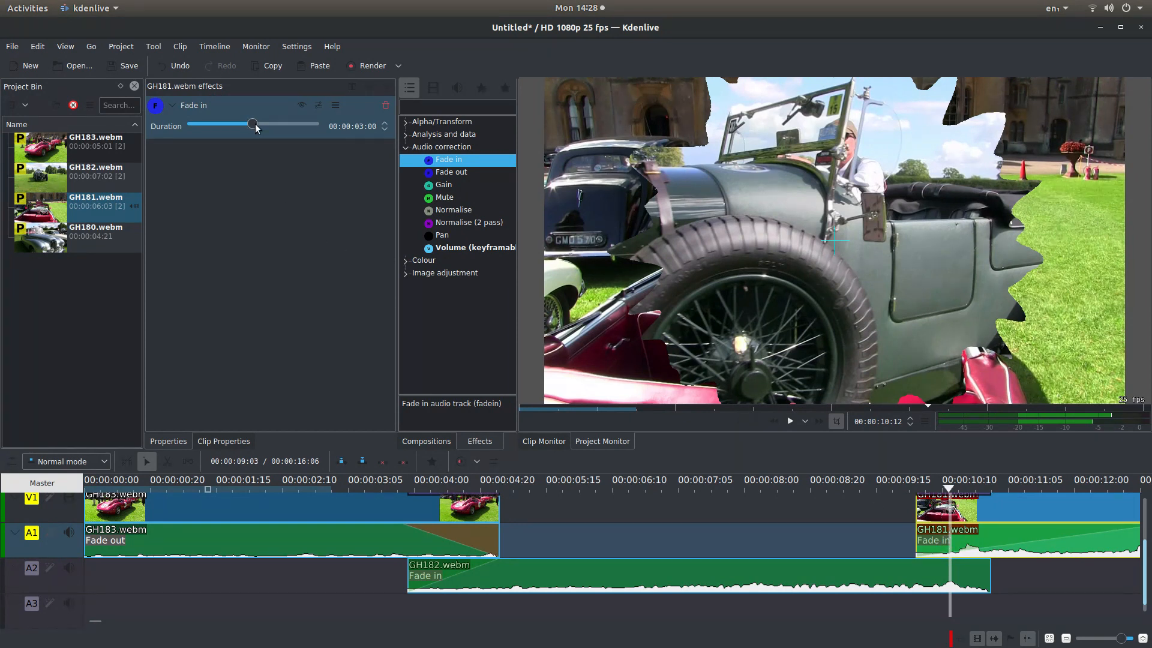
pyautogui.moveTo(253, 125); pyautogui.dragTo(207, 125)
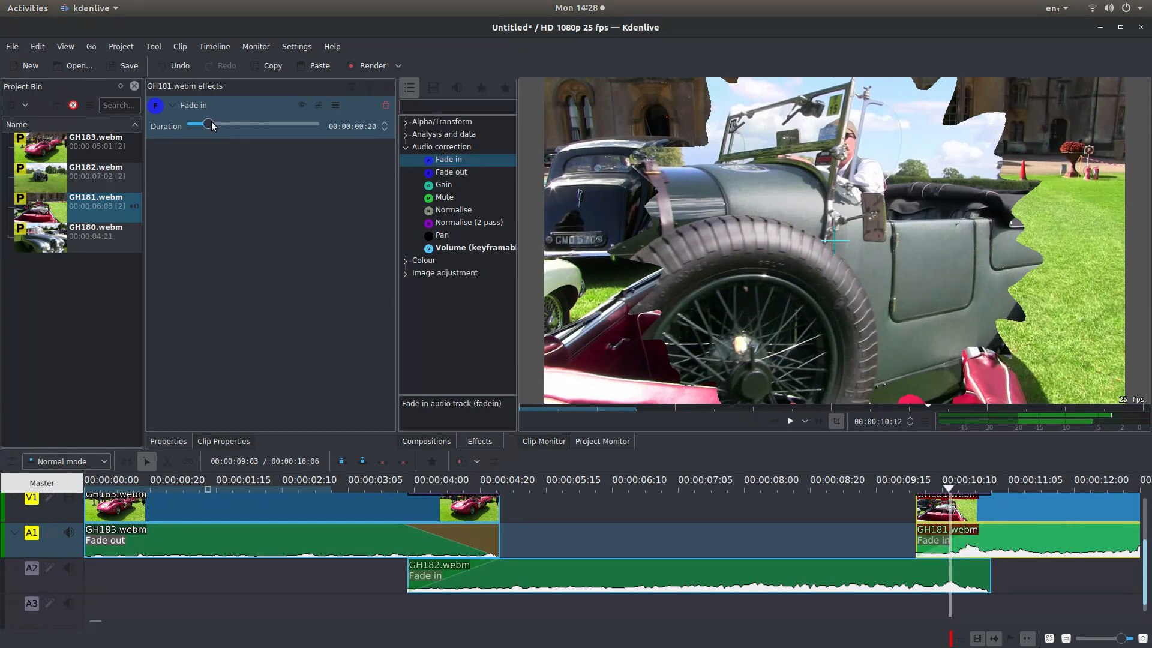
pyautogui.moveTo(208, 125); pyautogui.dragTo(204, 124)
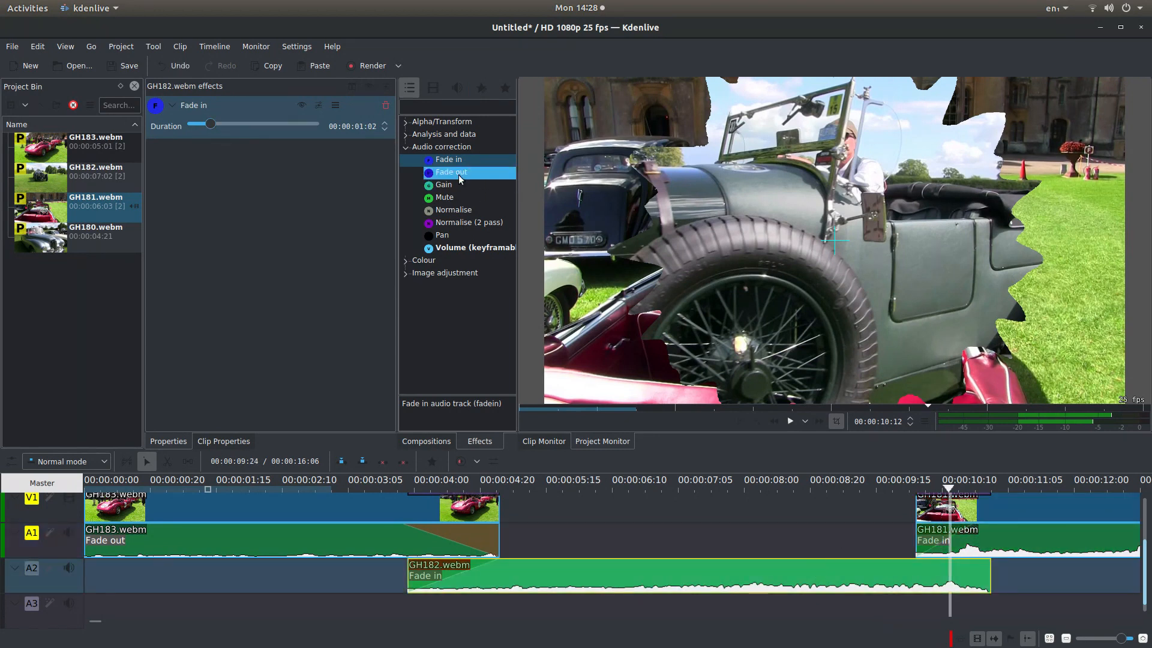
# Step: Add a Fade out to GH182's audio and shorten it to about 23 frames to match the overlap
pyautogui.click(451, 171)
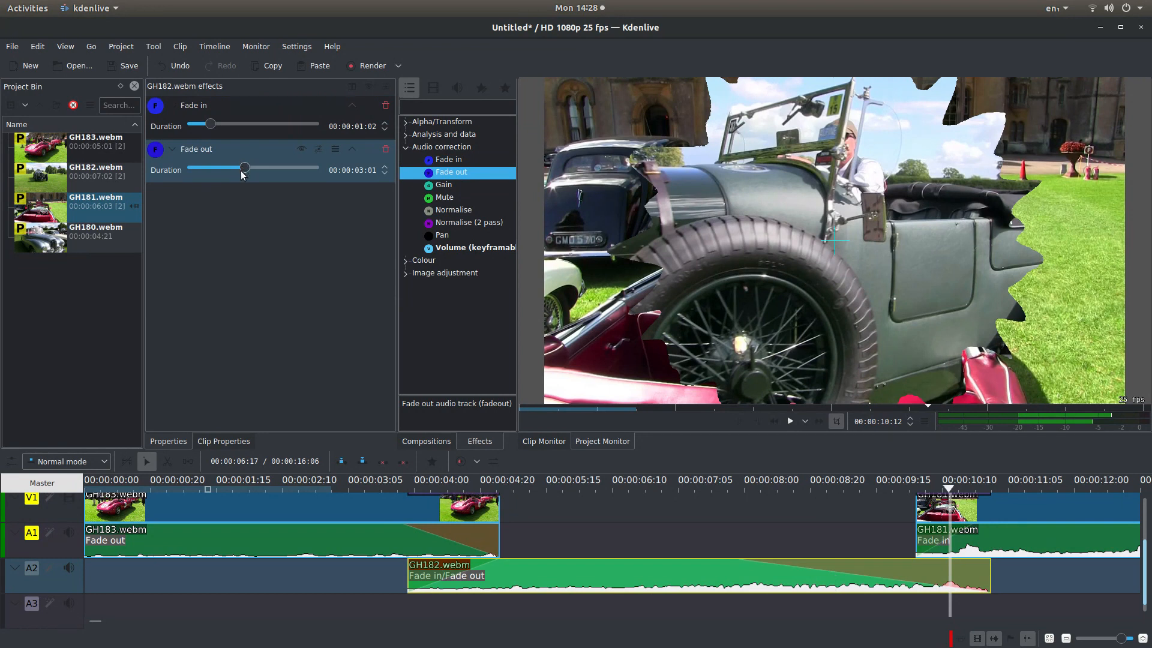
pyautogui.moveTo(245, 168); pyautogui.dragTo(225, 168)
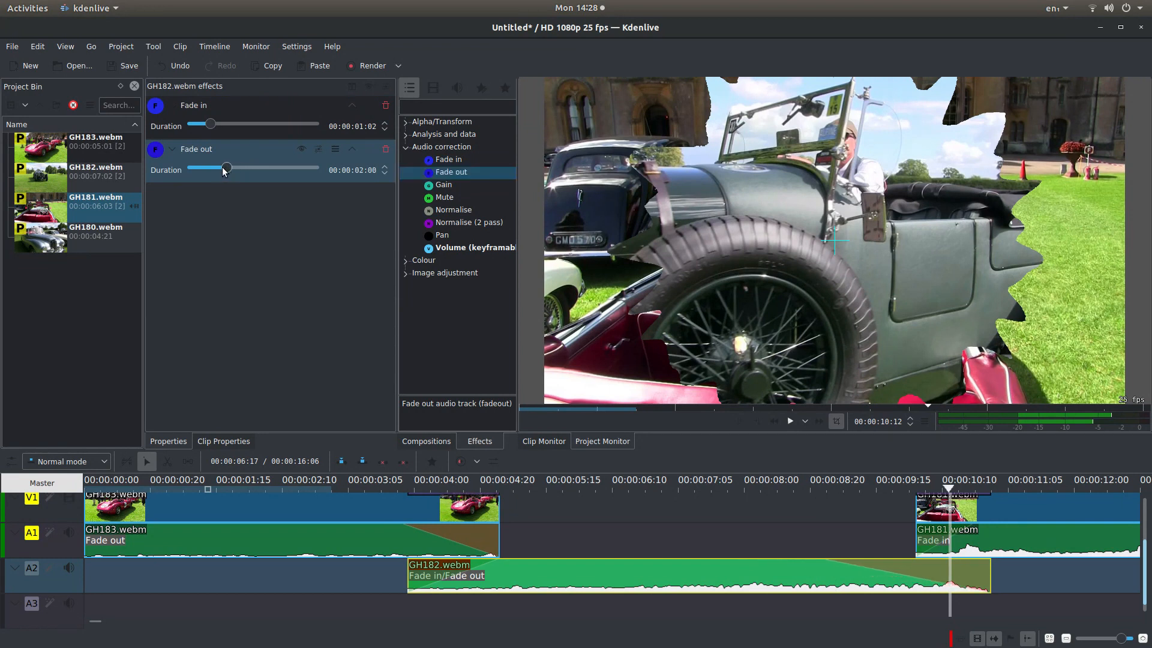
pyautogui.moveTo(225, 168); pyautogui.dragTo(207, 168)
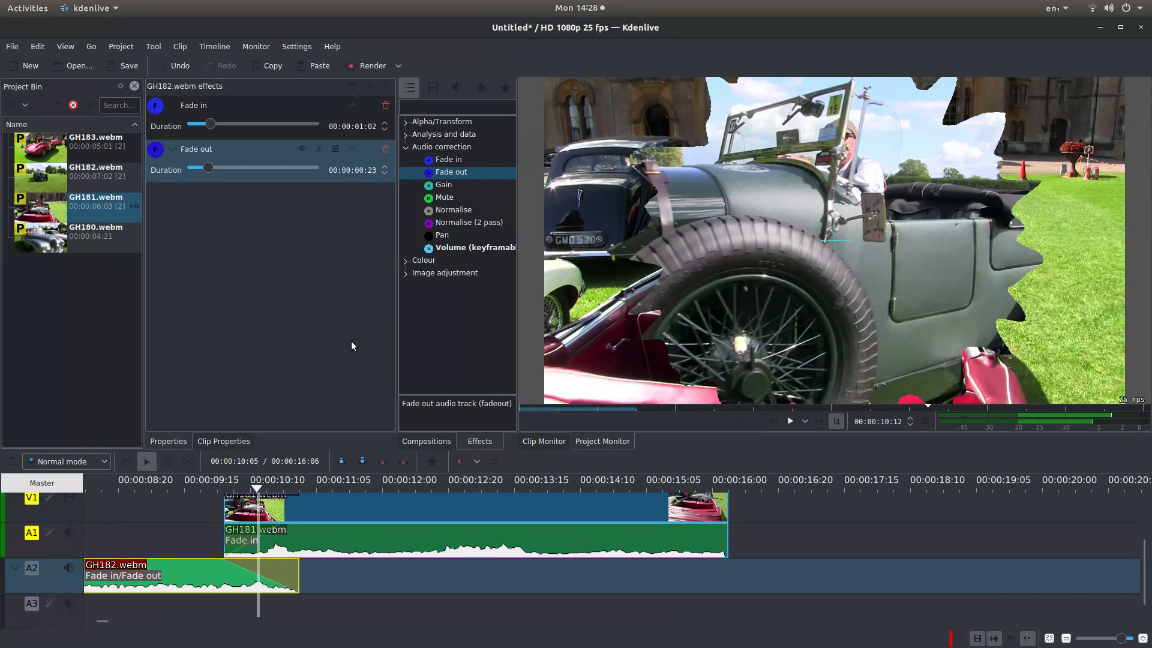
pyautogui.moveTo(353, 346)
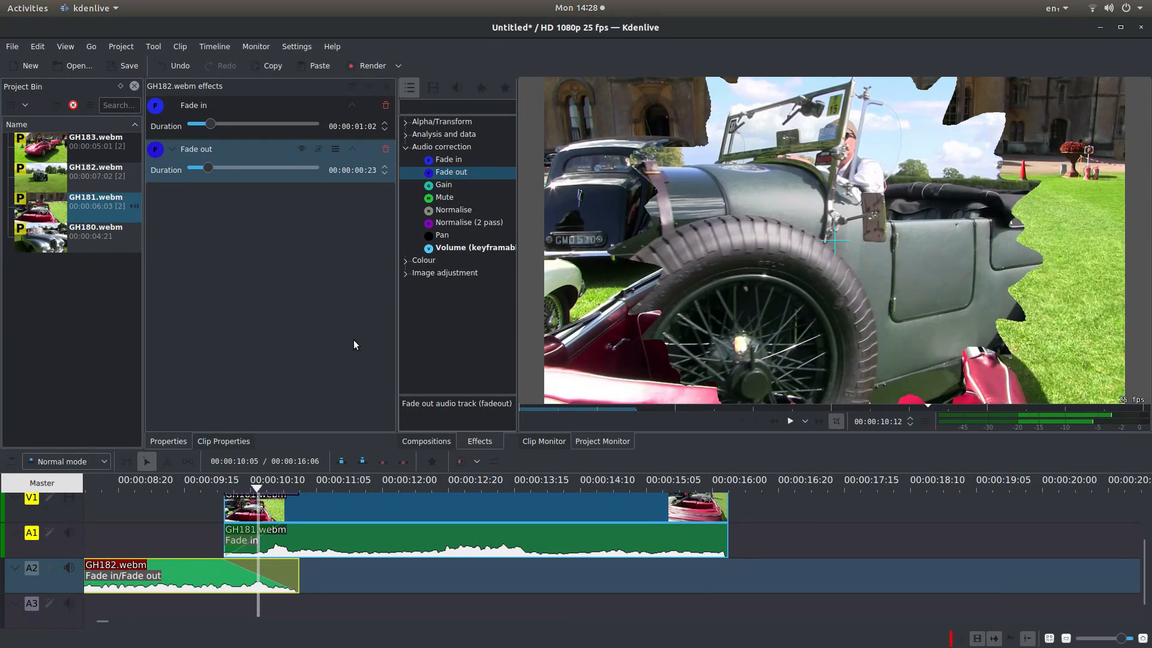